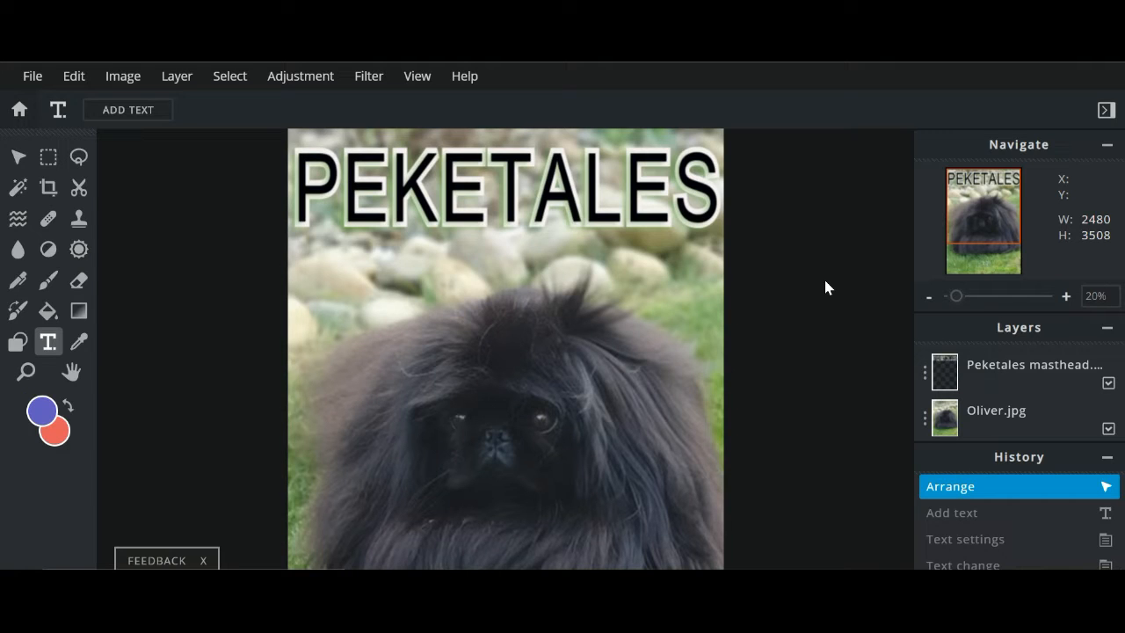
mouse_move(581, 243)
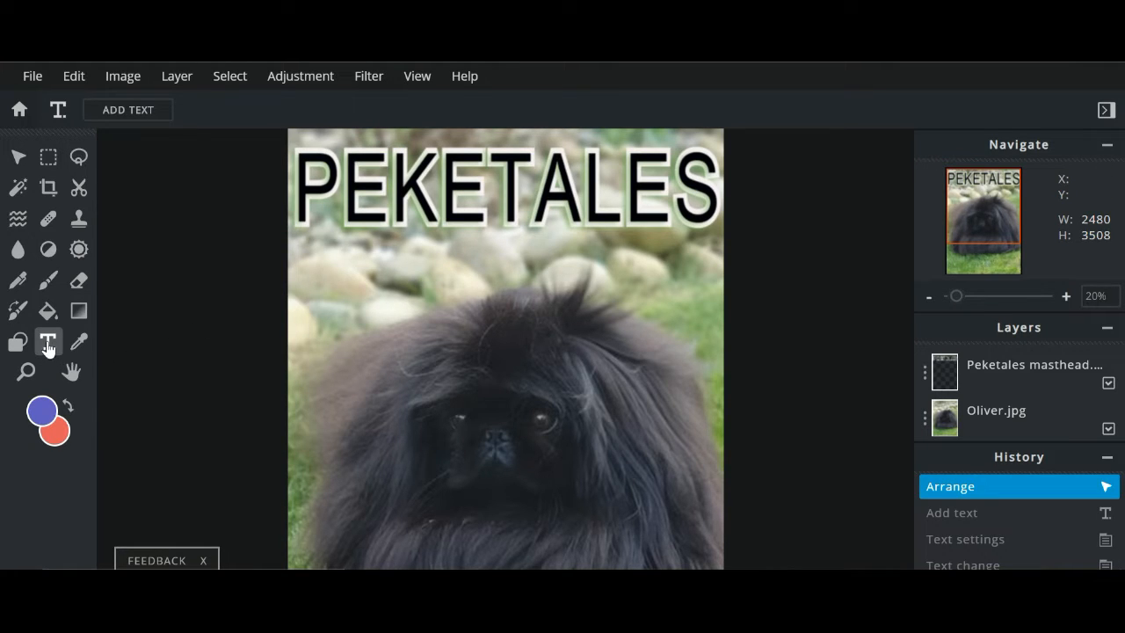
mouse_move(128, 109)
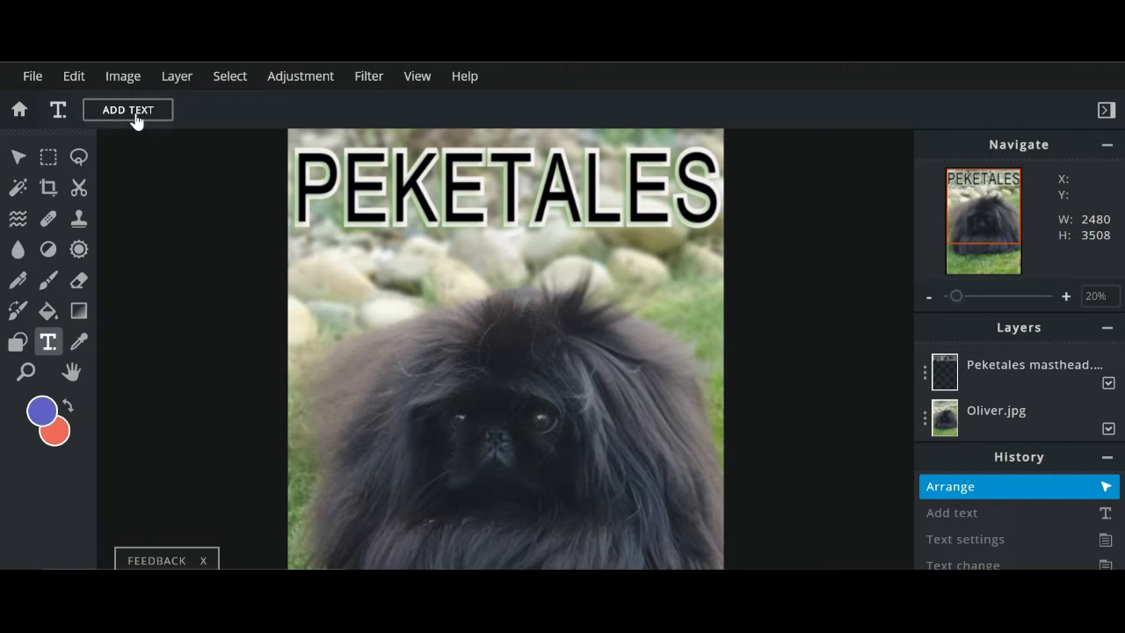
Add a text box reading APRIL 2020 and place it at the upper left under the PEKETALES masthead
left_click(127, 109)
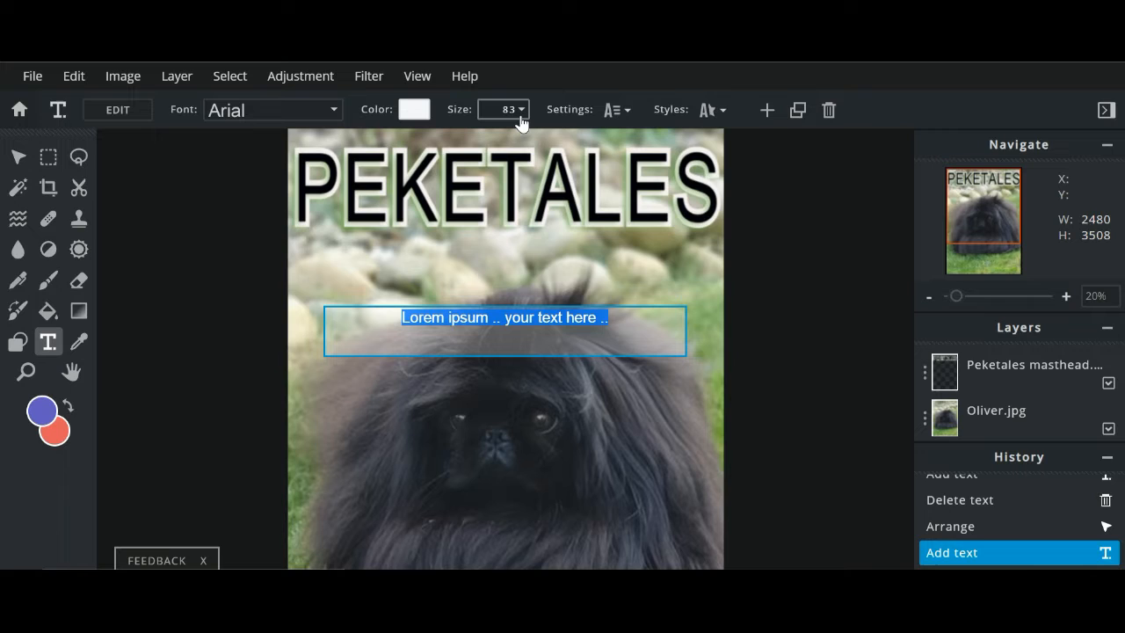
mouse_move(413, 126)
type("Lo")
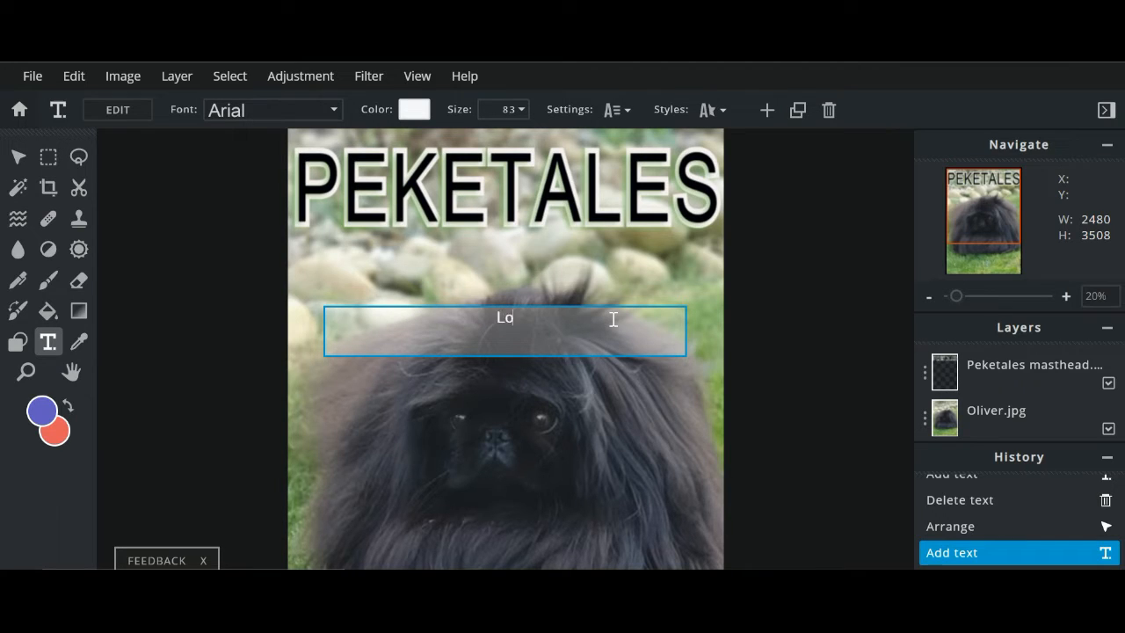
key("Backspace")
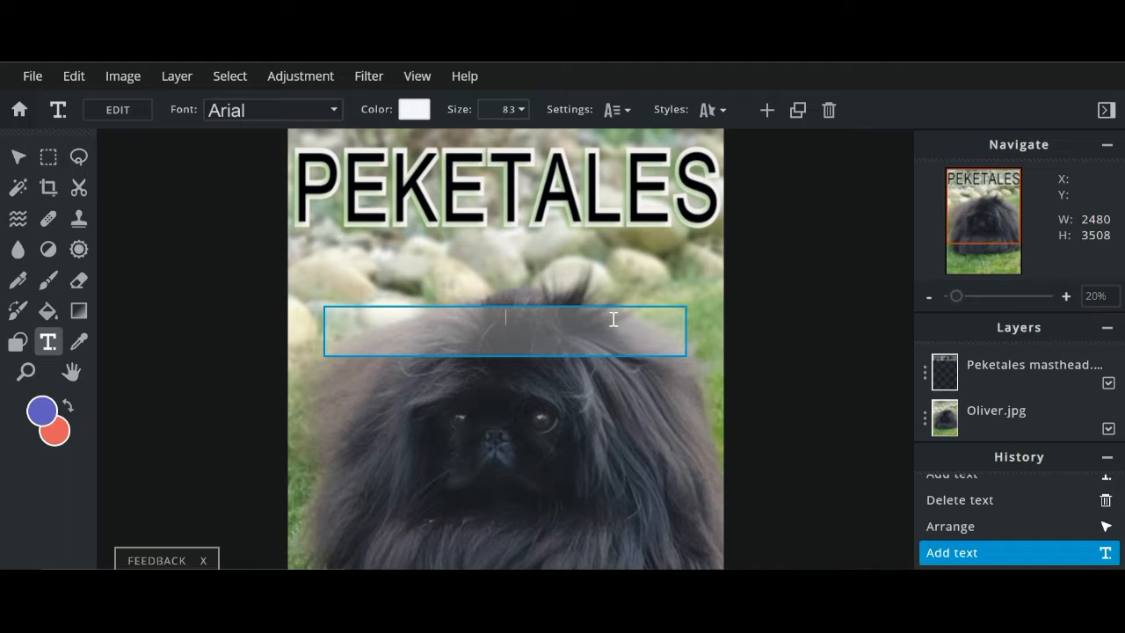
type("A")
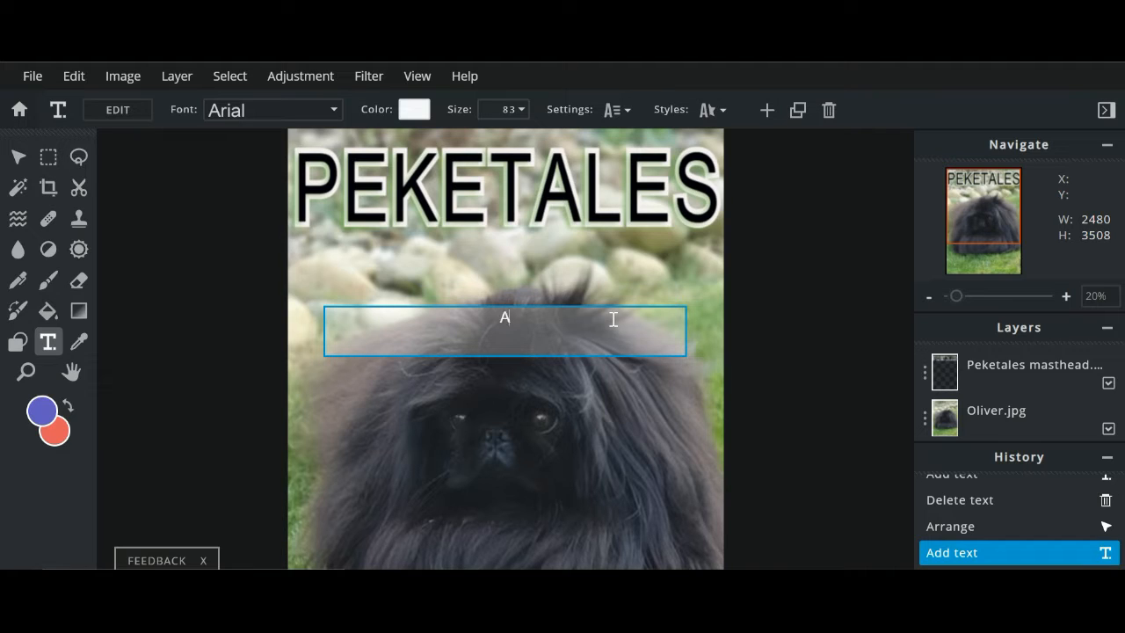
type("PRIL")
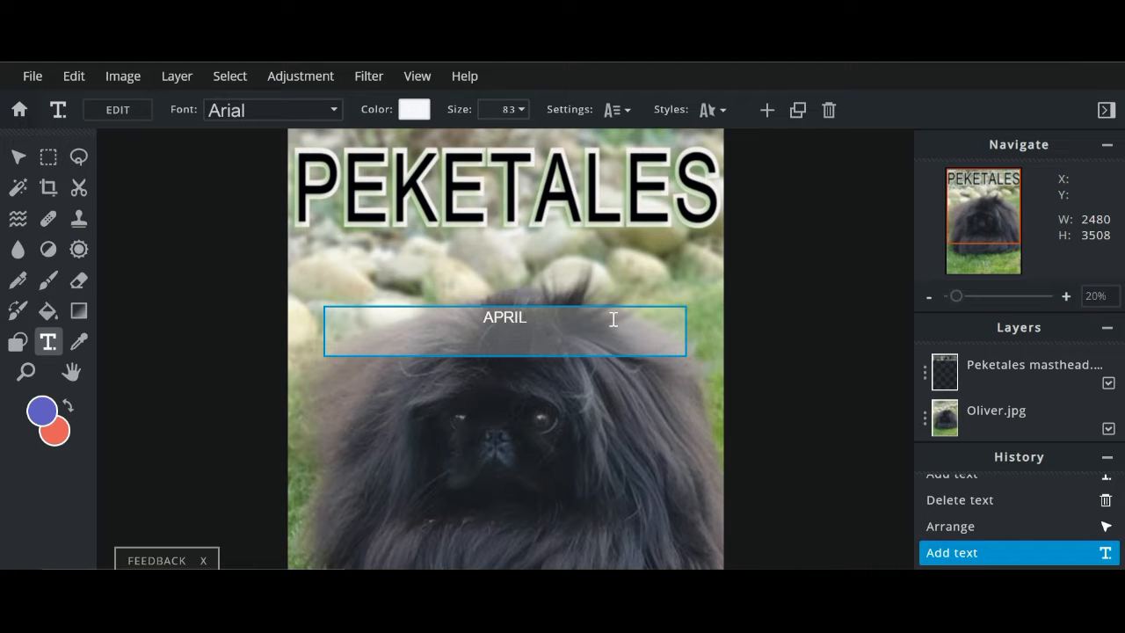
type("2")
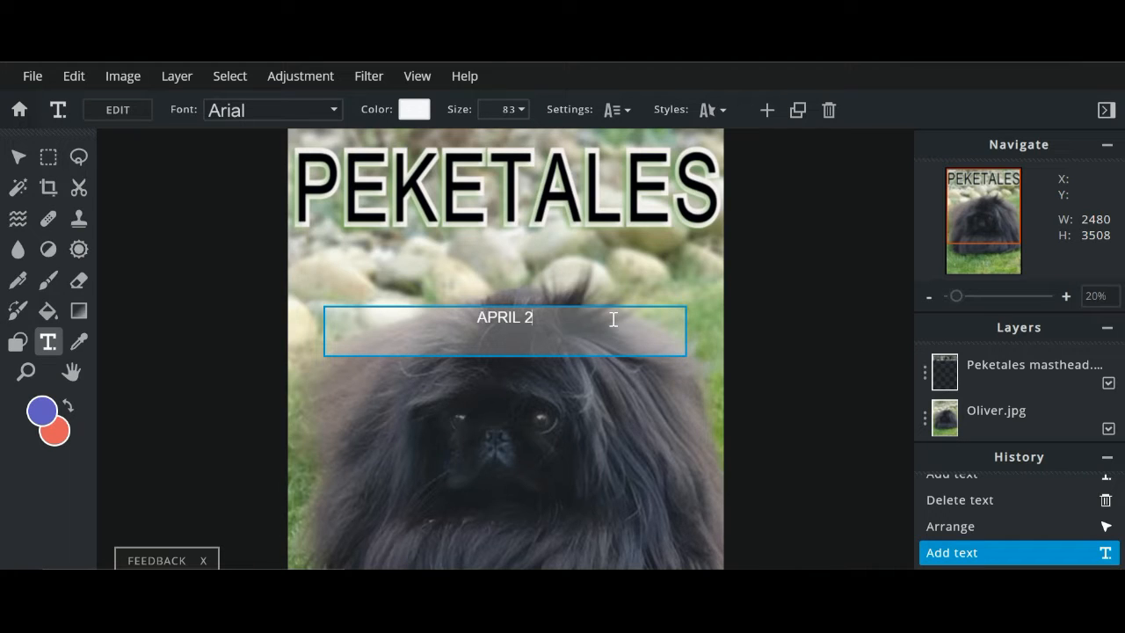
type("020")
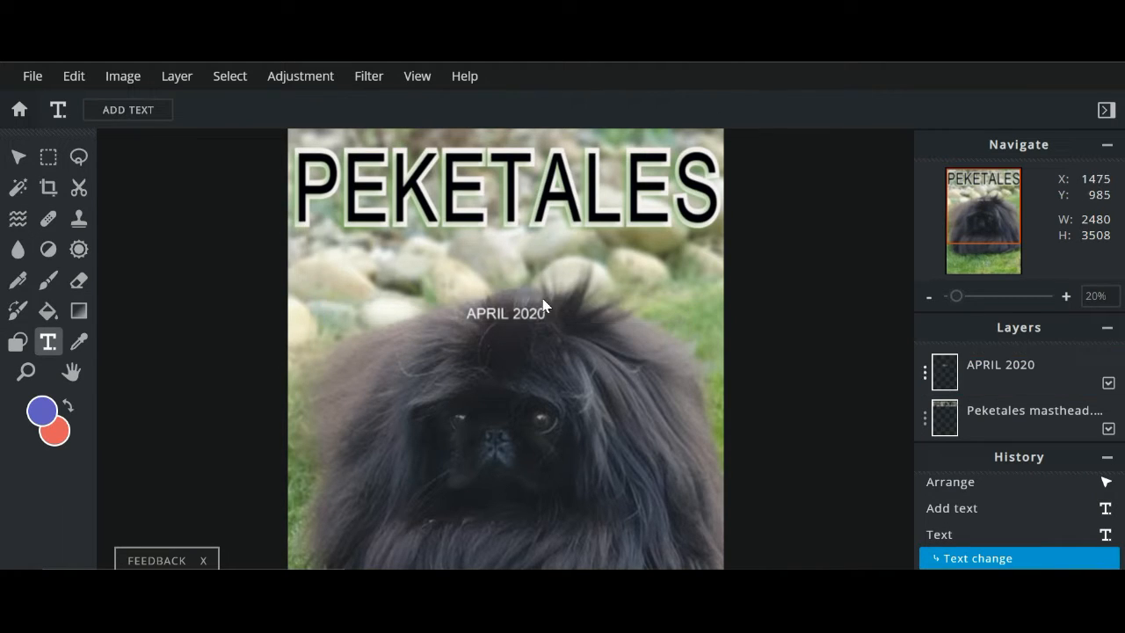
left_click(506, 313)
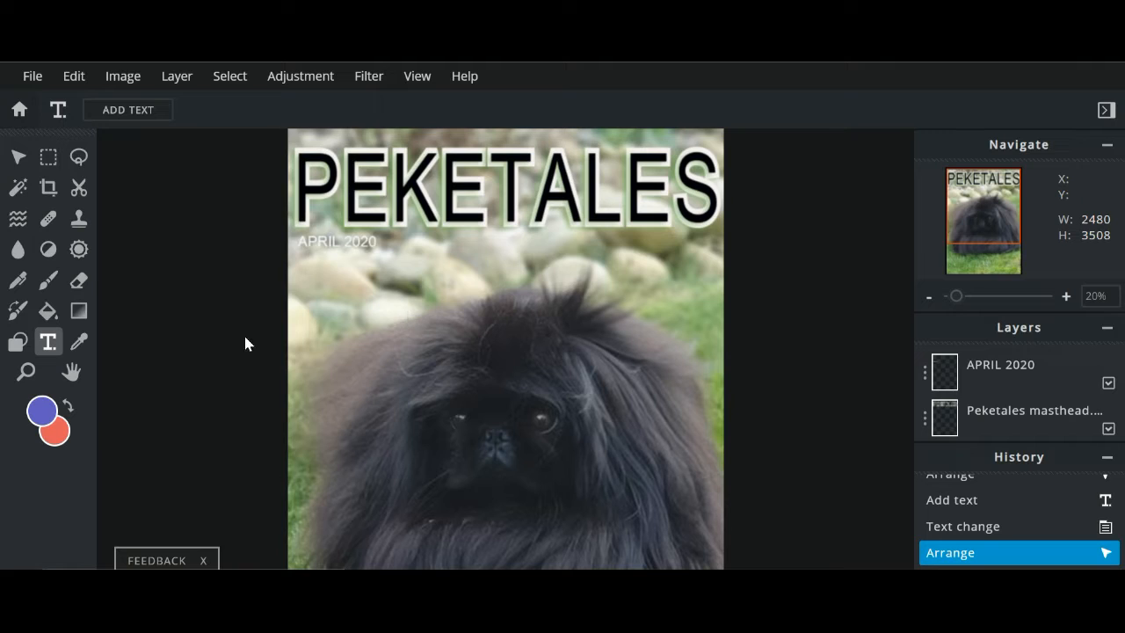
mouse_move(137, 116)
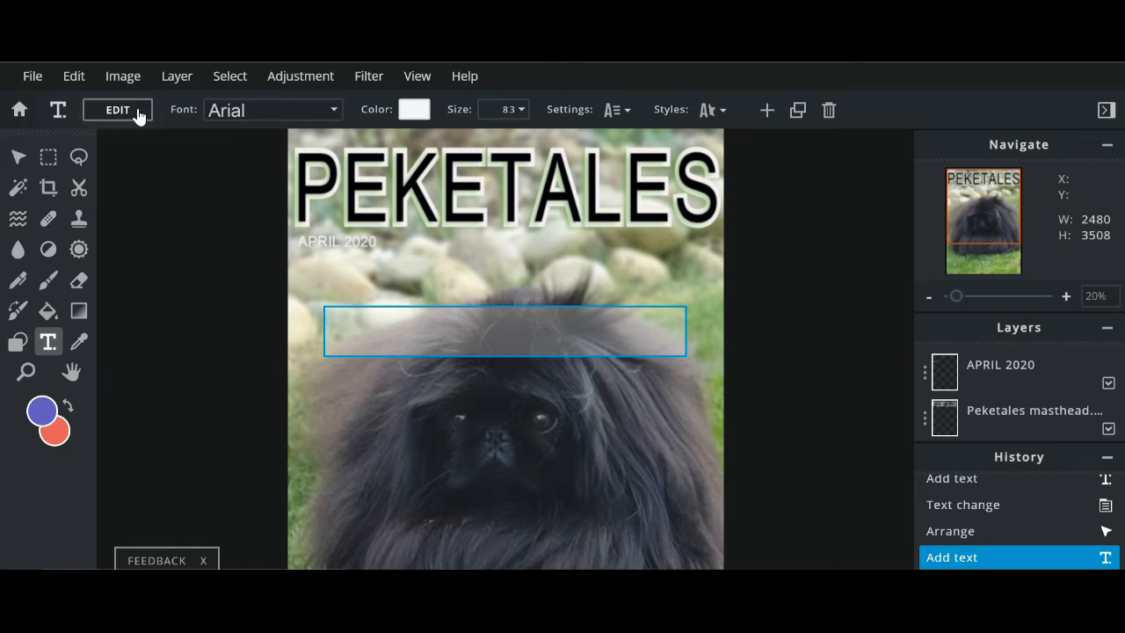
Enter the £3.50 price into the new text box for the upper right of the cover
type("£3")
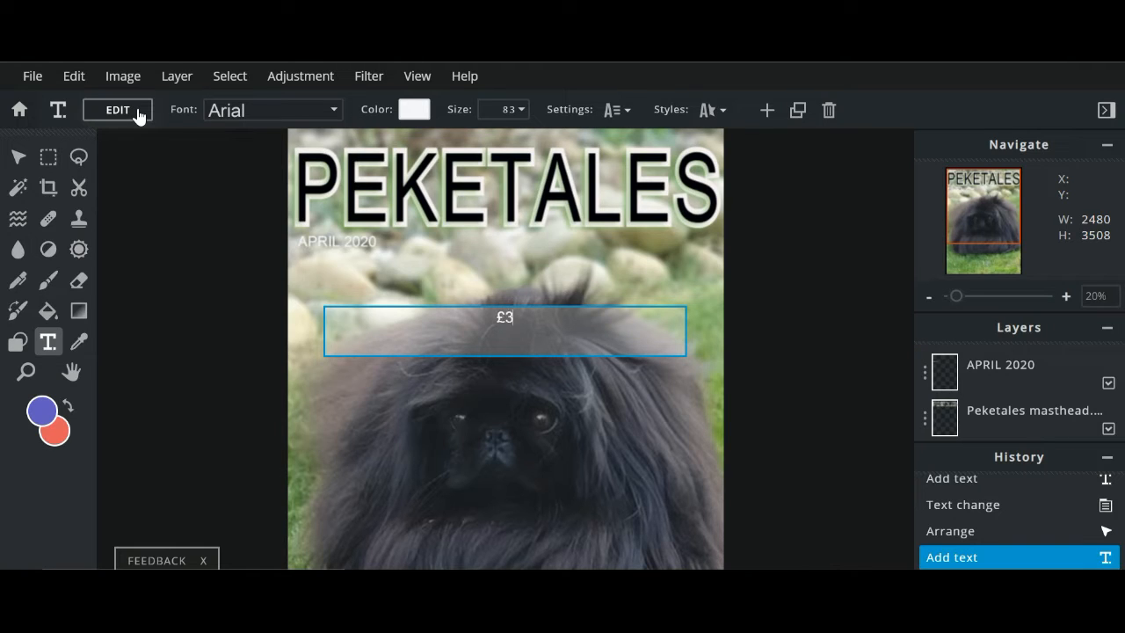
type(".50")
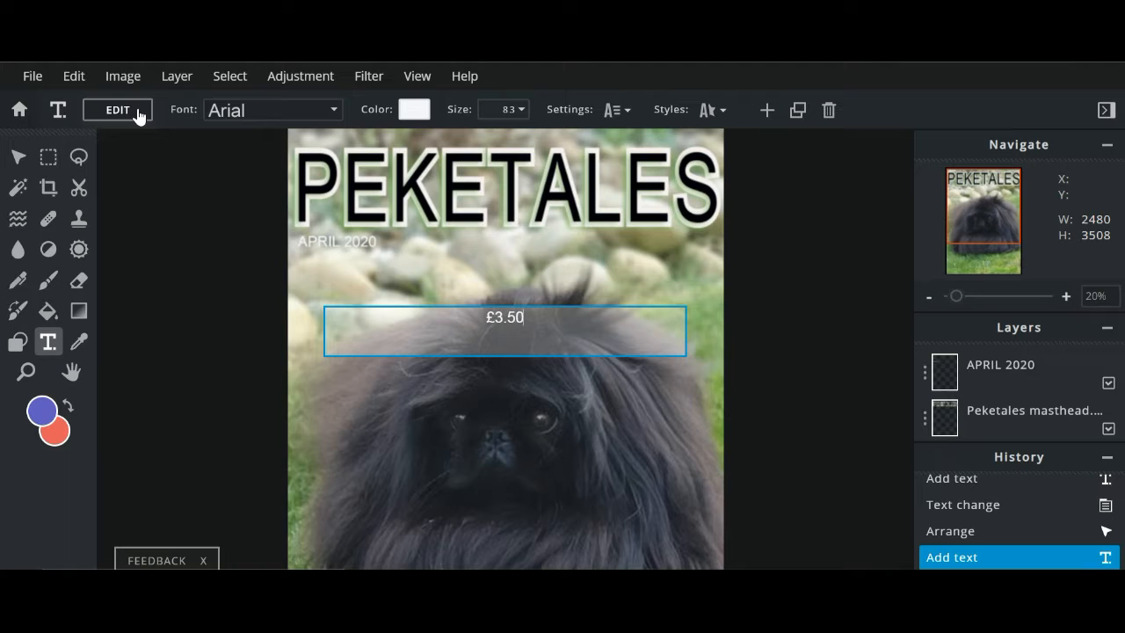
mouse_move(784, 302)
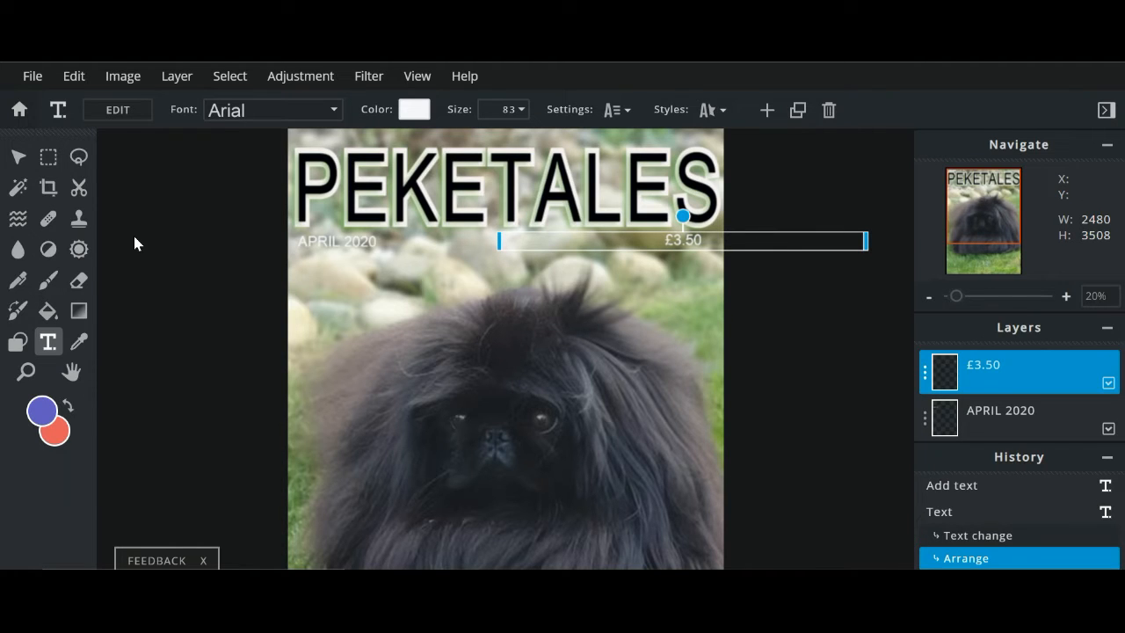
mouse_move(18, 310)
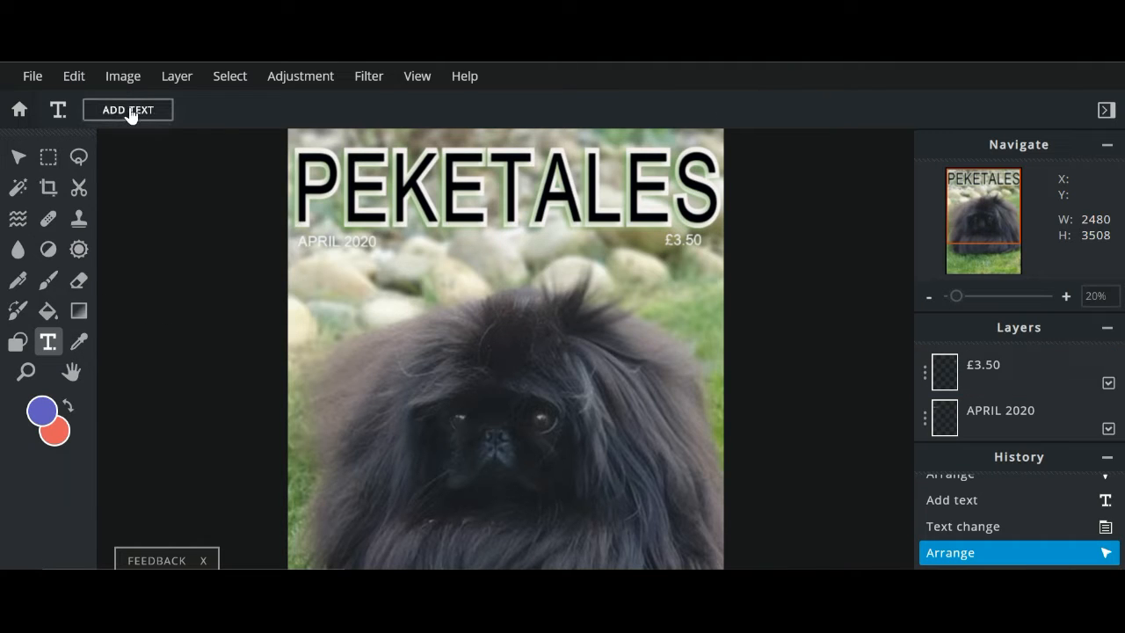
left_click(126, 109)
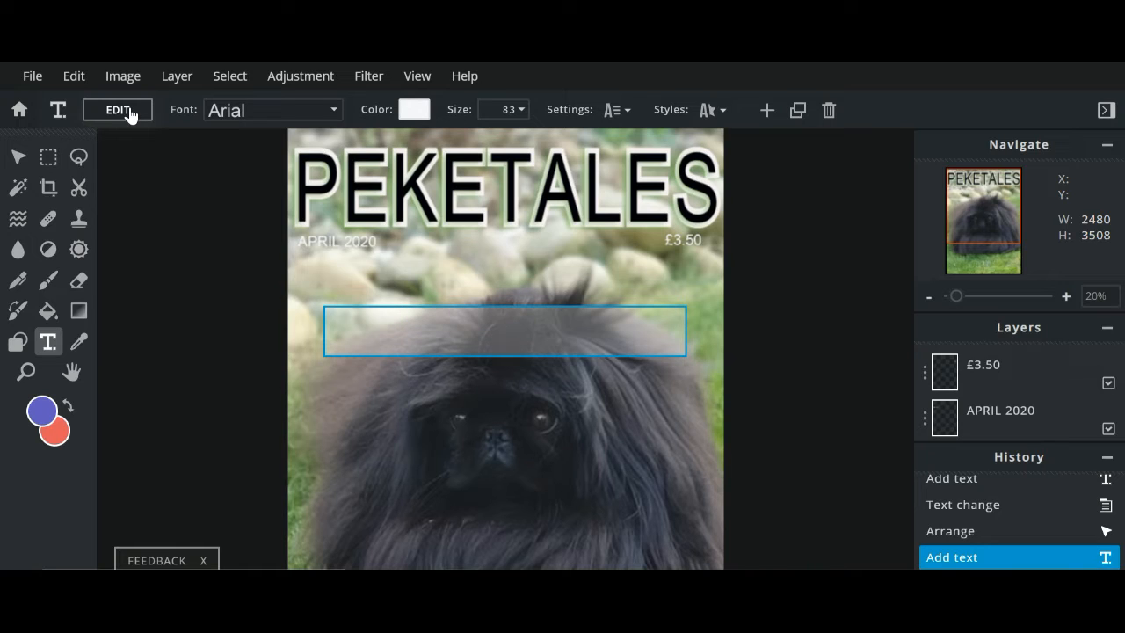
type("www")
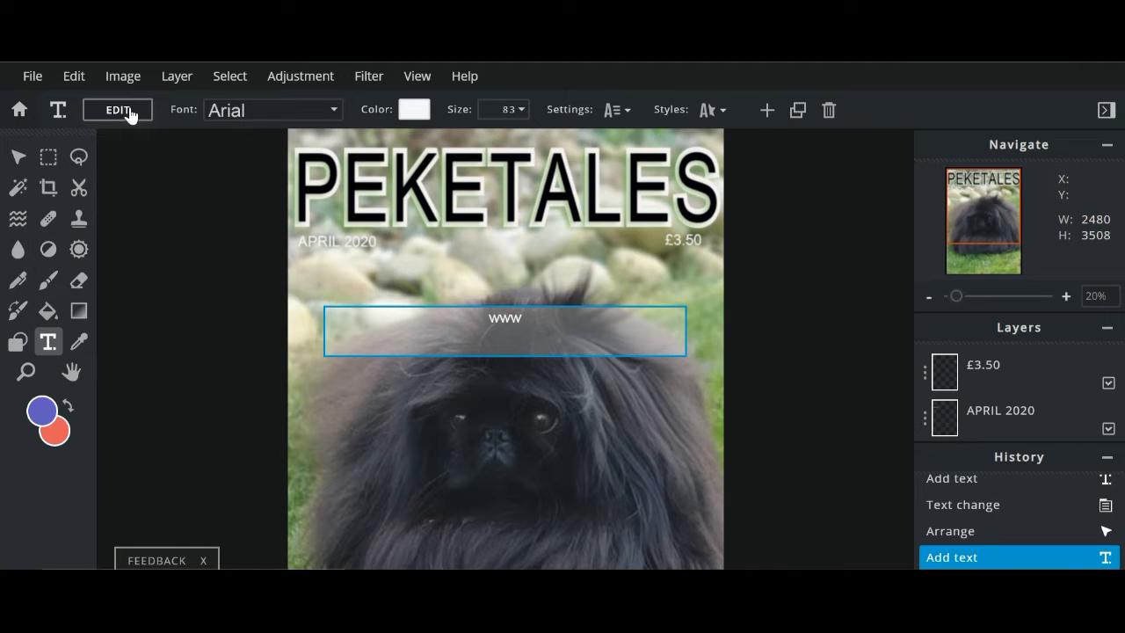
type(".pek")
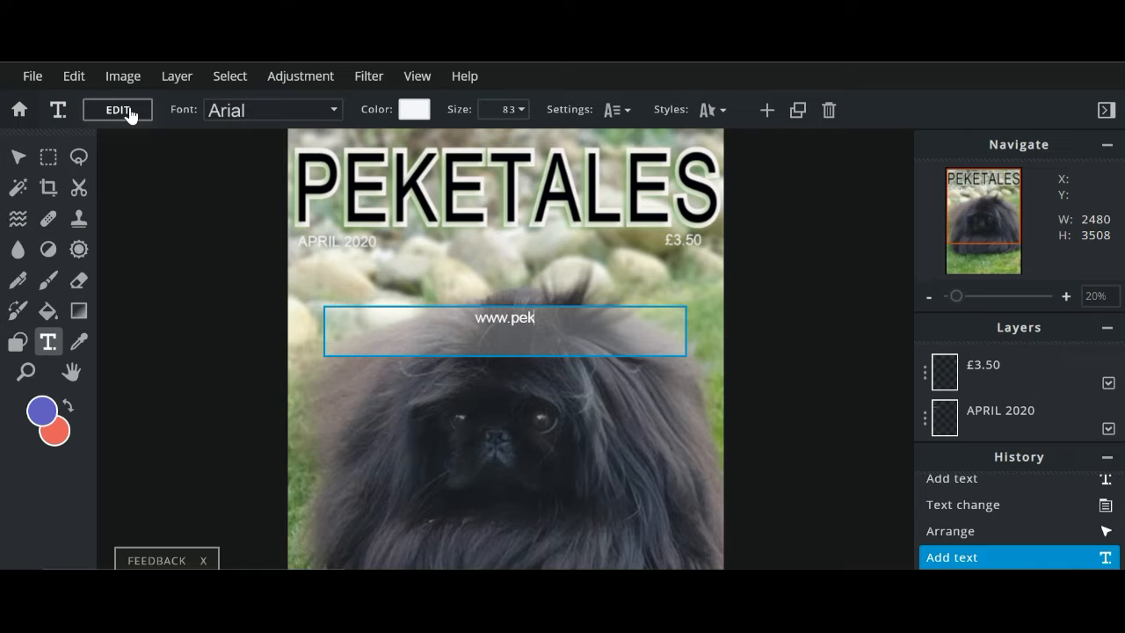
type("etale")
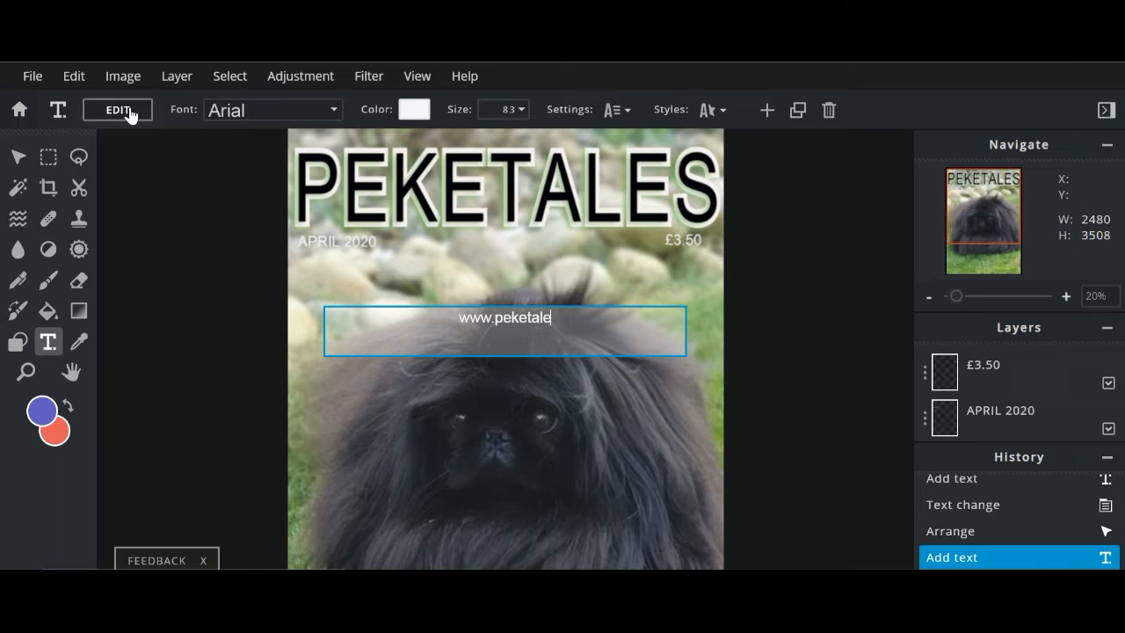
type("s.co")
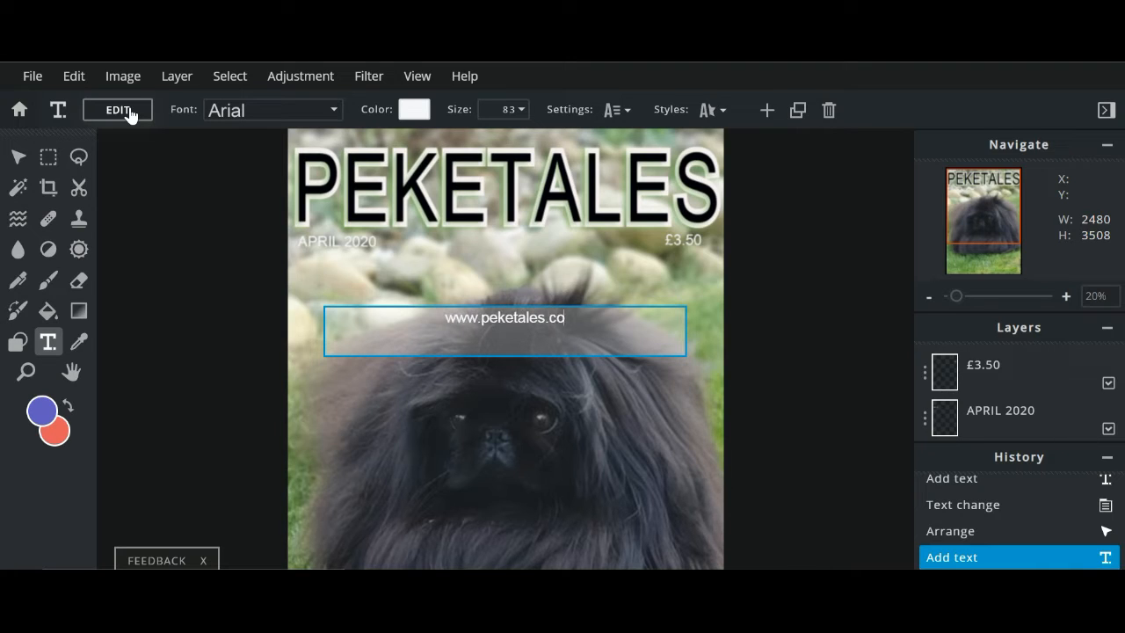
type(".uk")
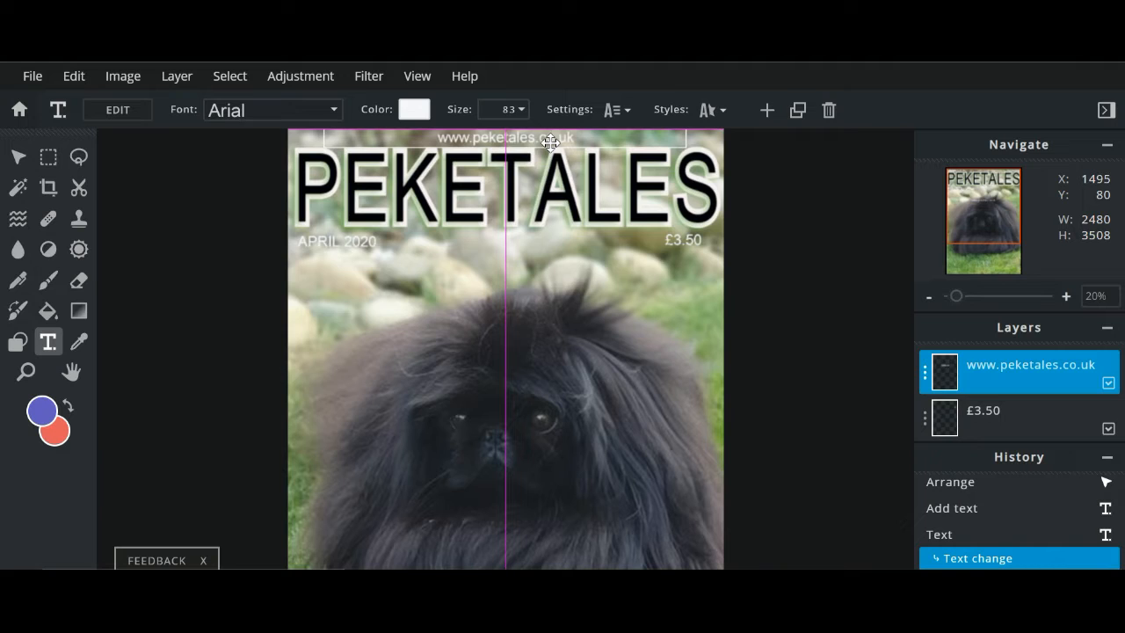
left_click_drag(548, 141, 524, 141)
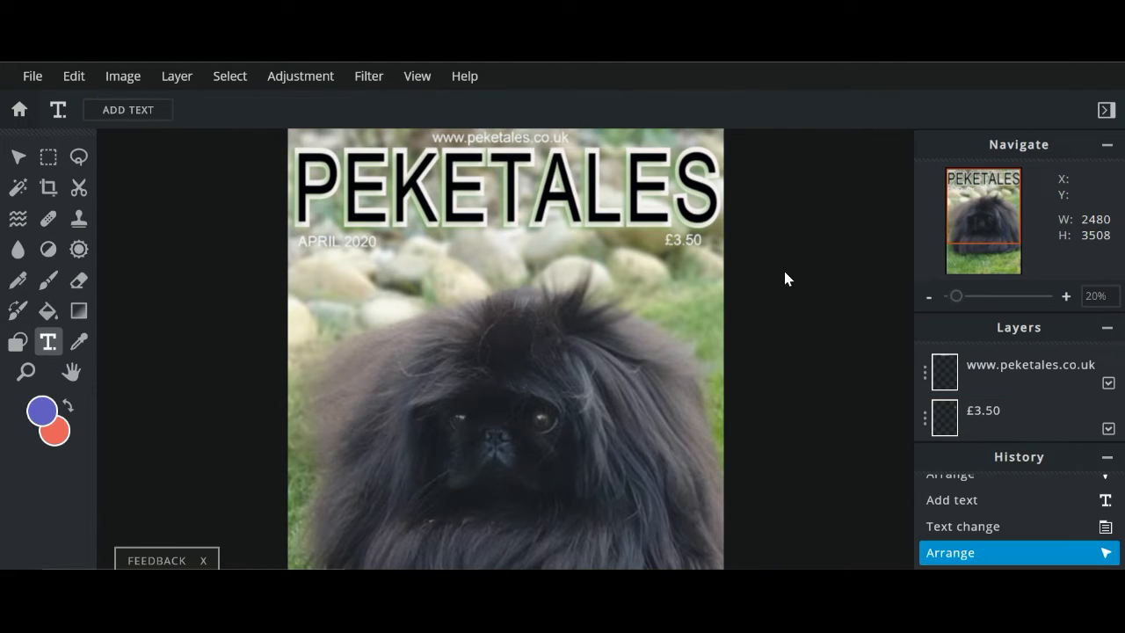
mouse_move(1058, 333)
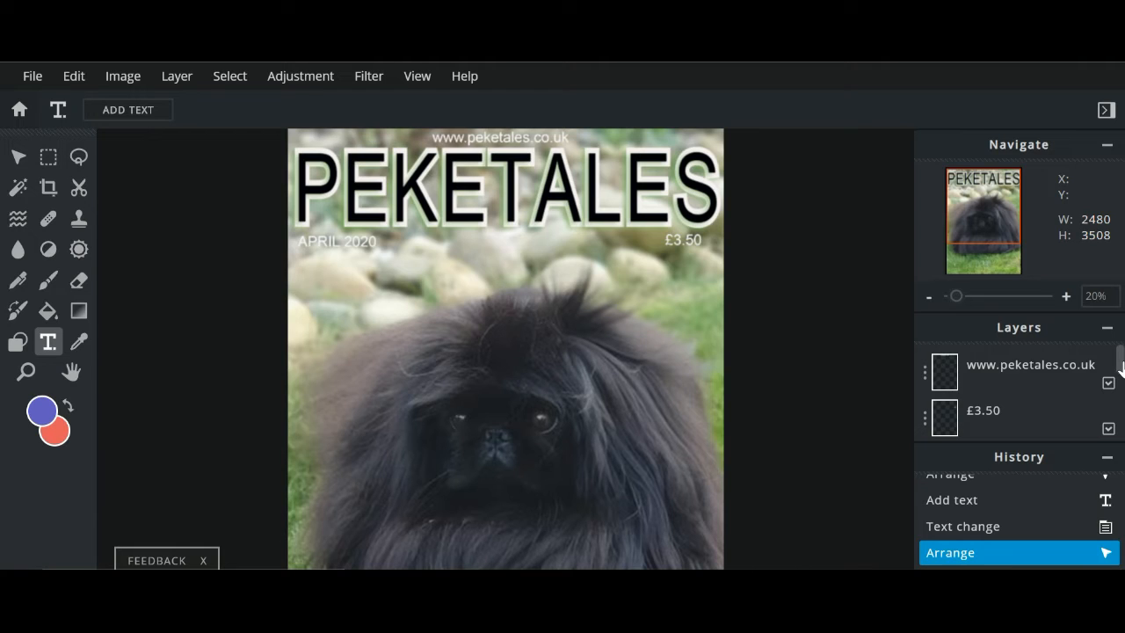
scroll("down", 3)
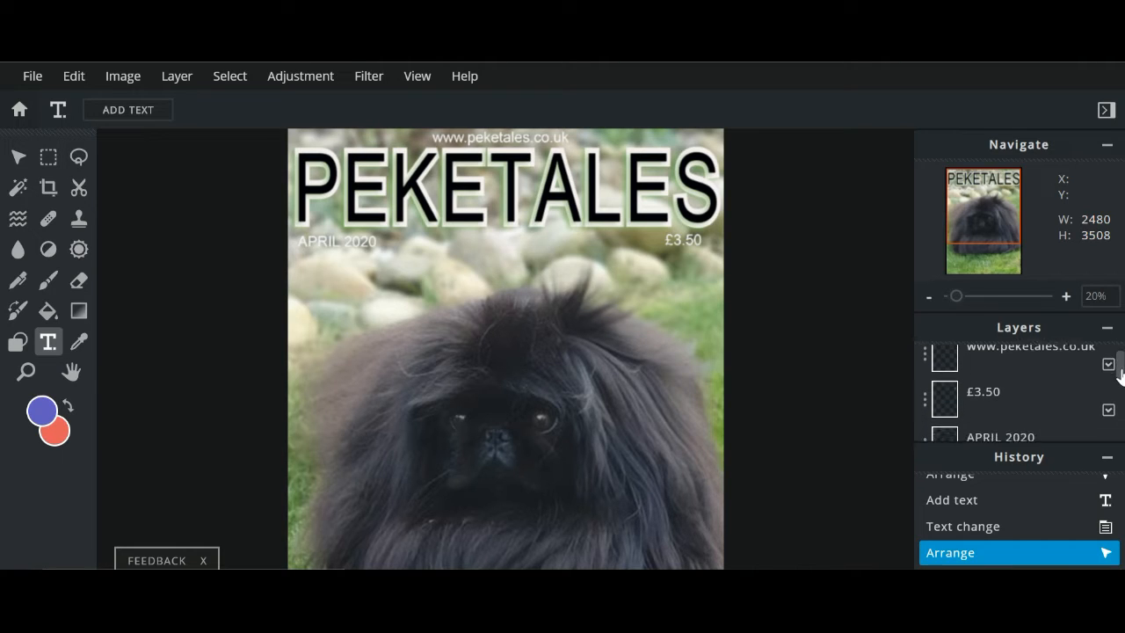
scroll("down", 3)
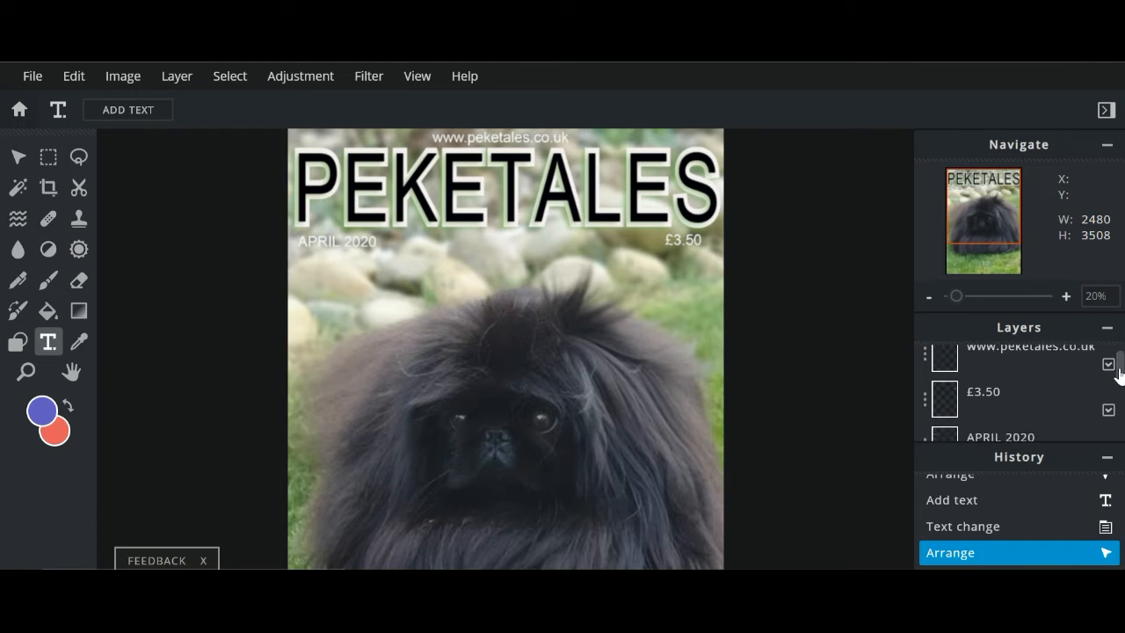
scroll("down", 3)
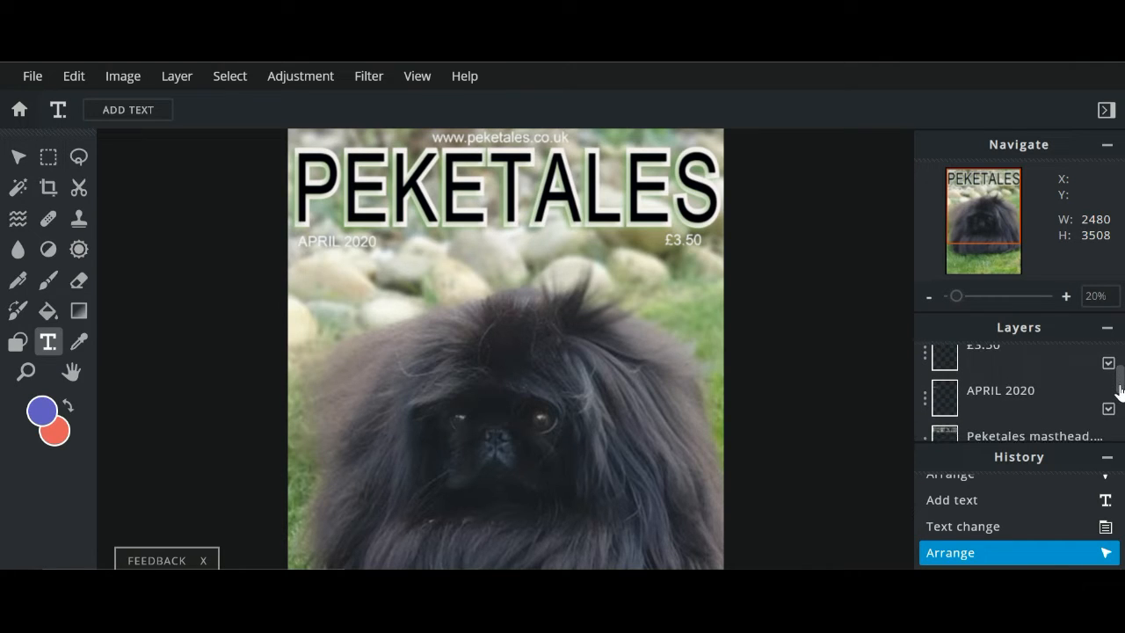
left_click(1000, 390)
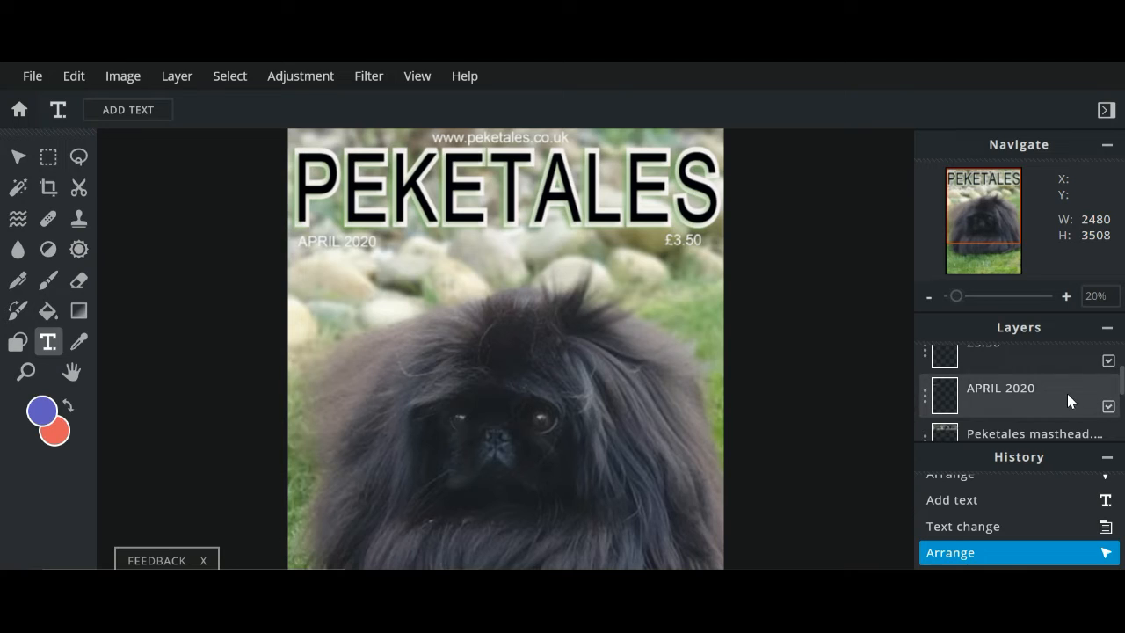
mouse_move(1005, 400)
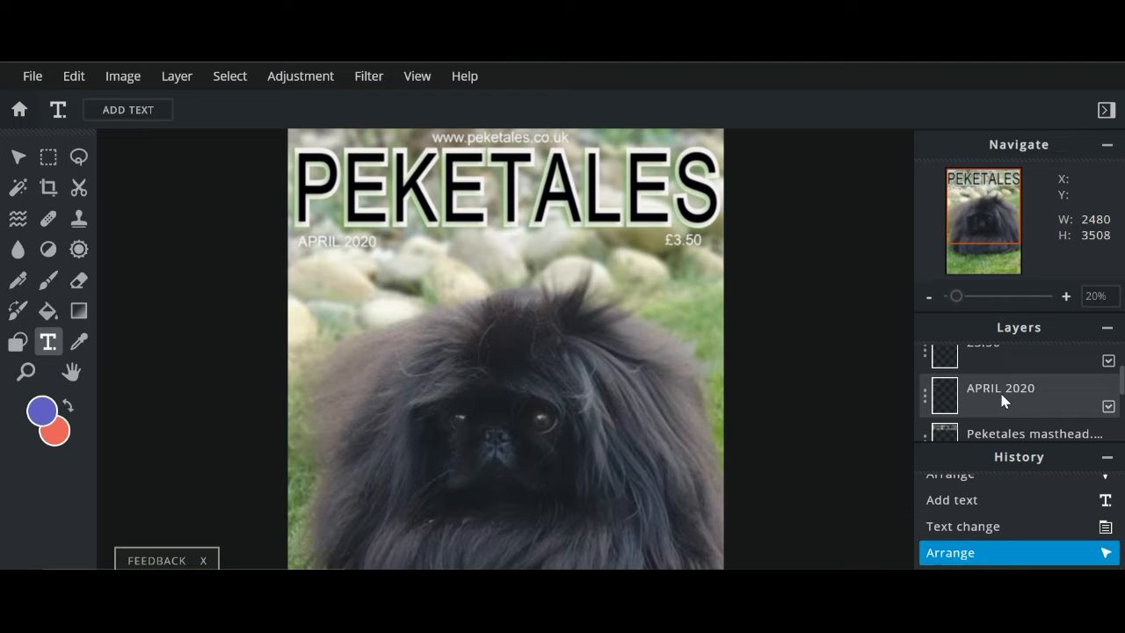
Recolour the APRIL 2020 date layer from white to a near-black from the Color picker
left_click(1000, 394)
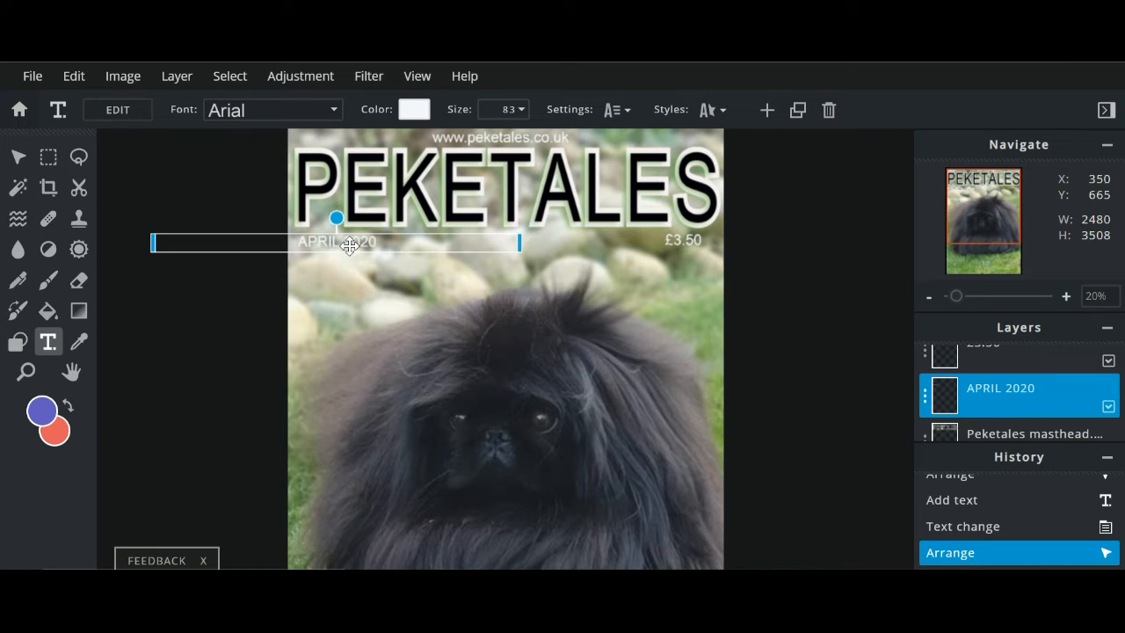
mouse_move(415, 109)
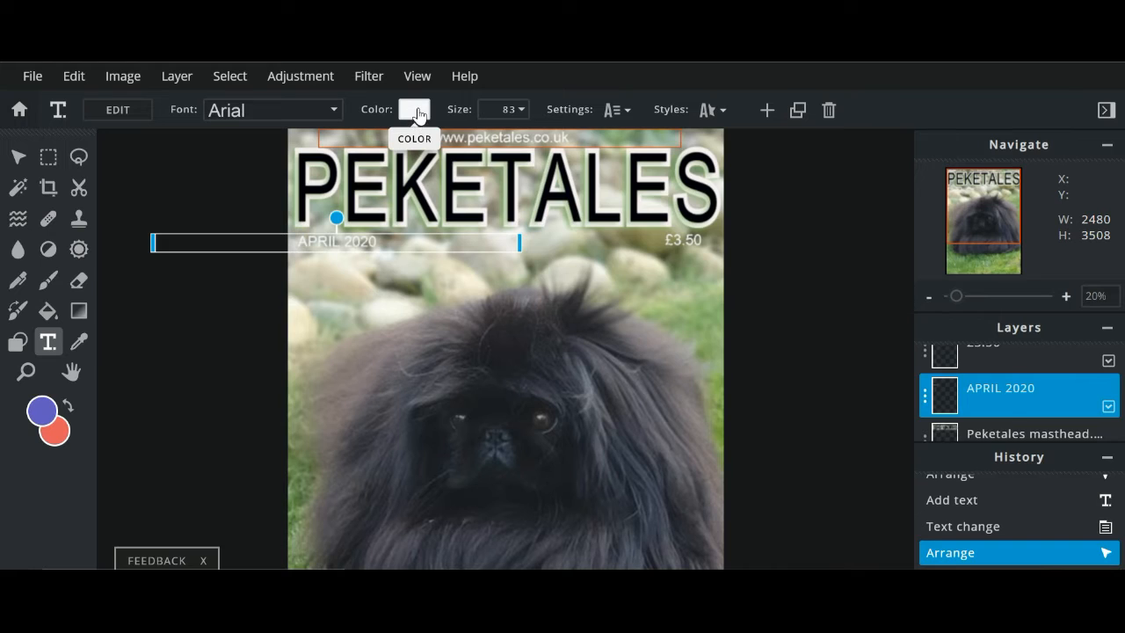
left_click(413, 109)
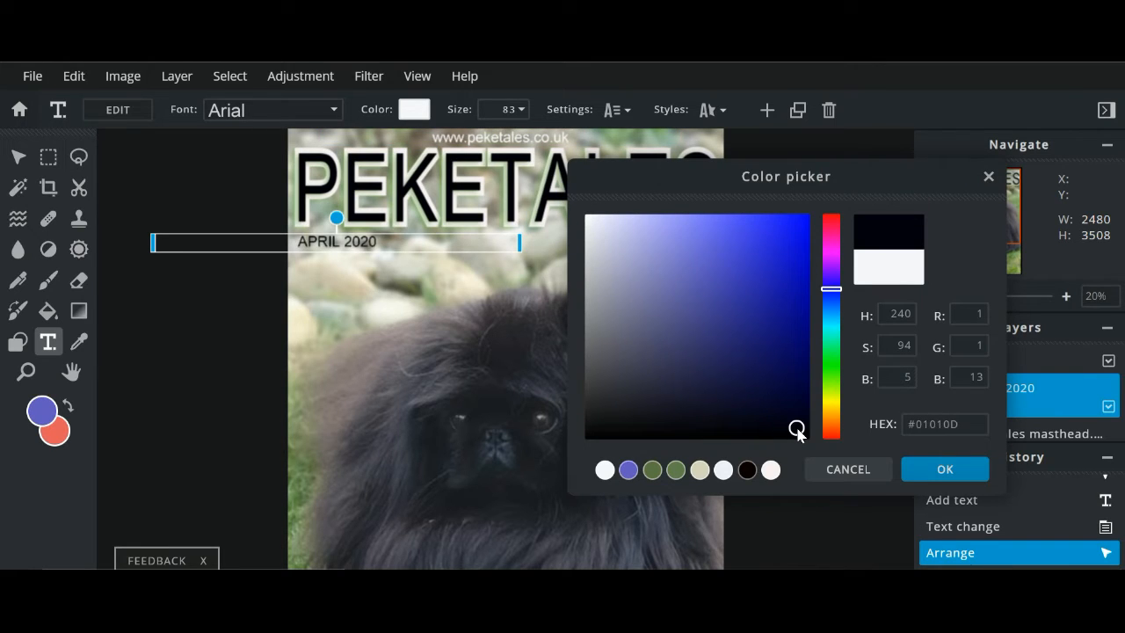
left_click(945, 467)
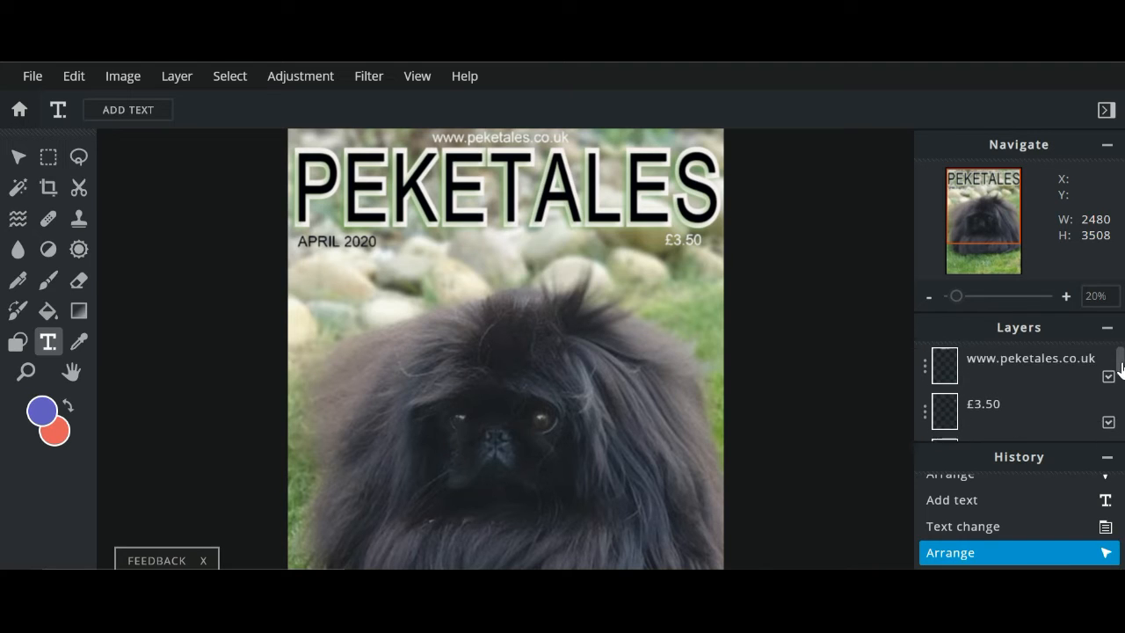
Select the Peketales masthead layer in the Layers panel as the layer to work on
scroll("down", 3)
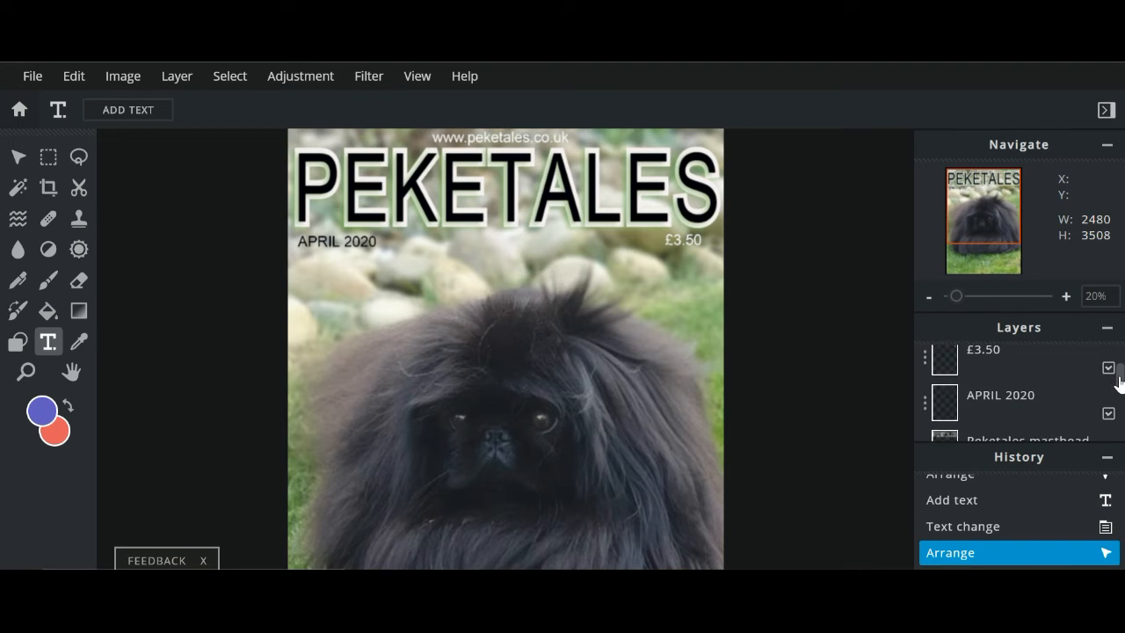
scroll("down", 3)
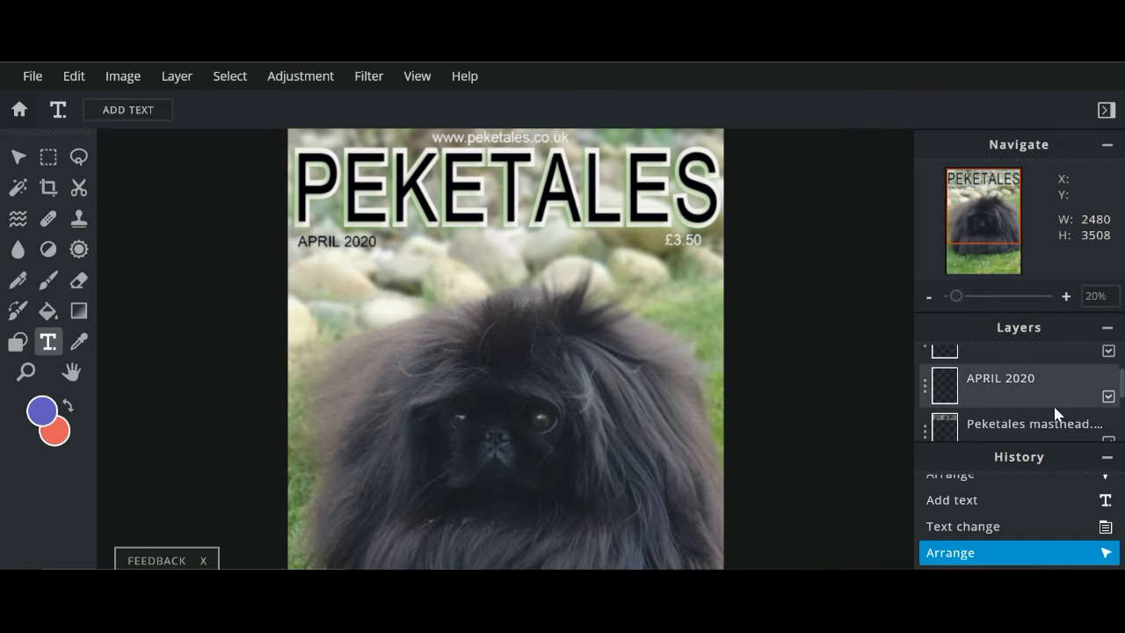
left_click(1033, 423)
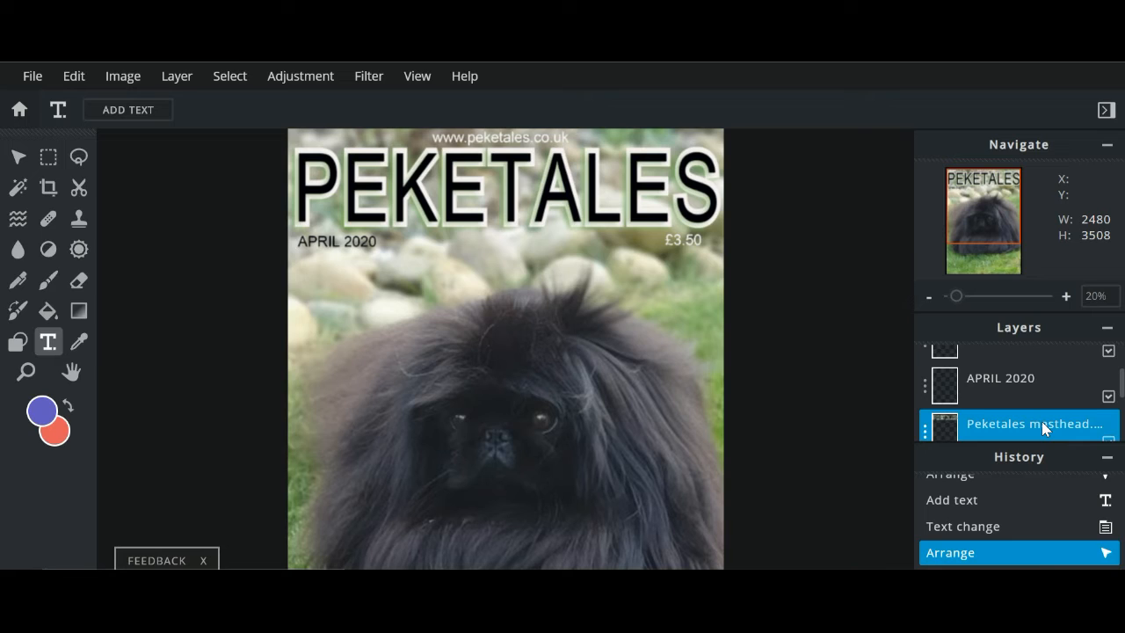
mouse_move(1041, 422)
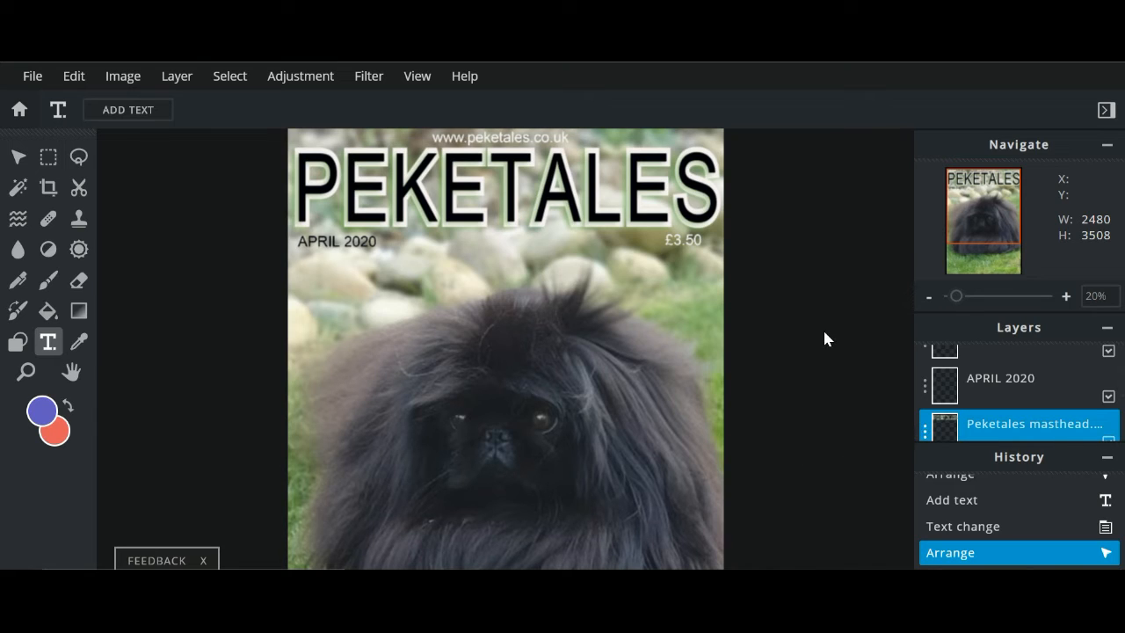
mouse_move(180, 376)
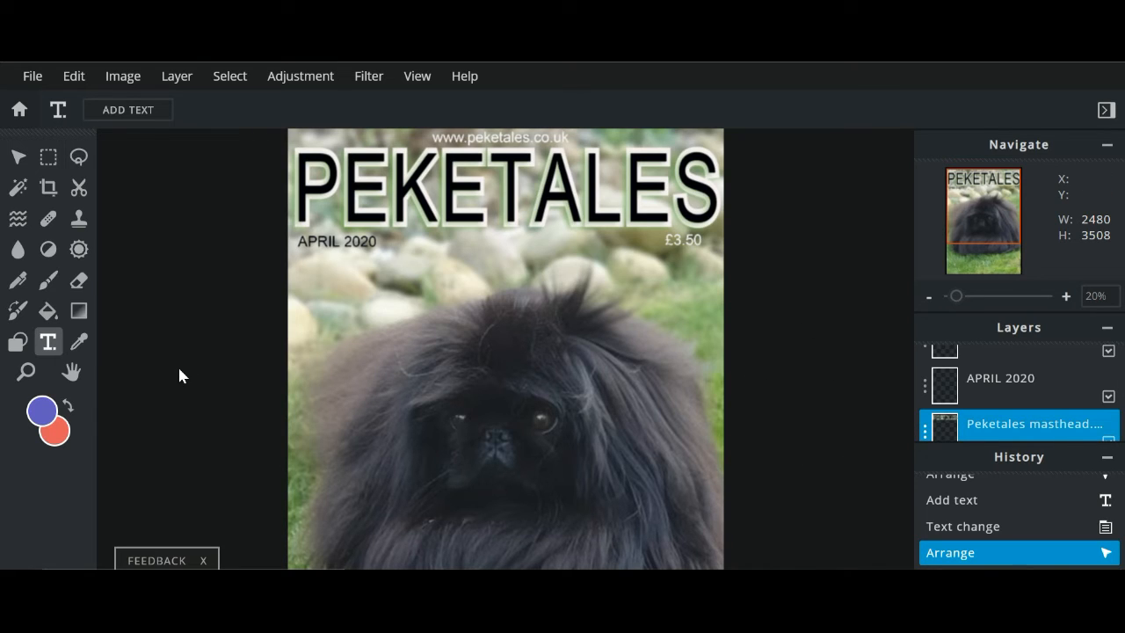
mouse_move(49, 341)
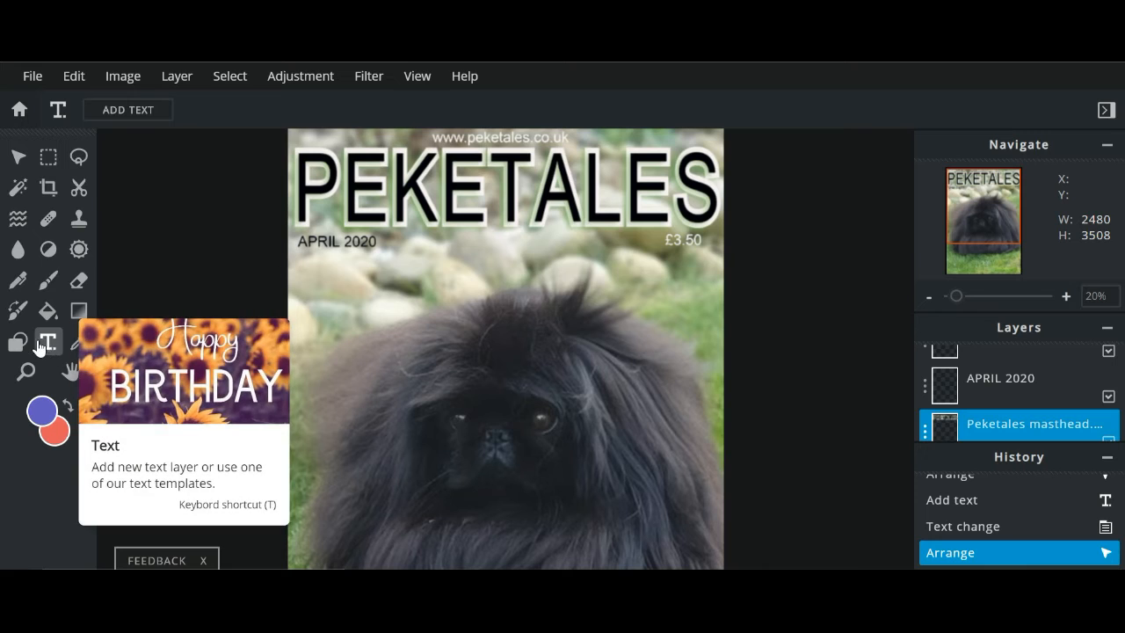
mouse_move(187, 186)
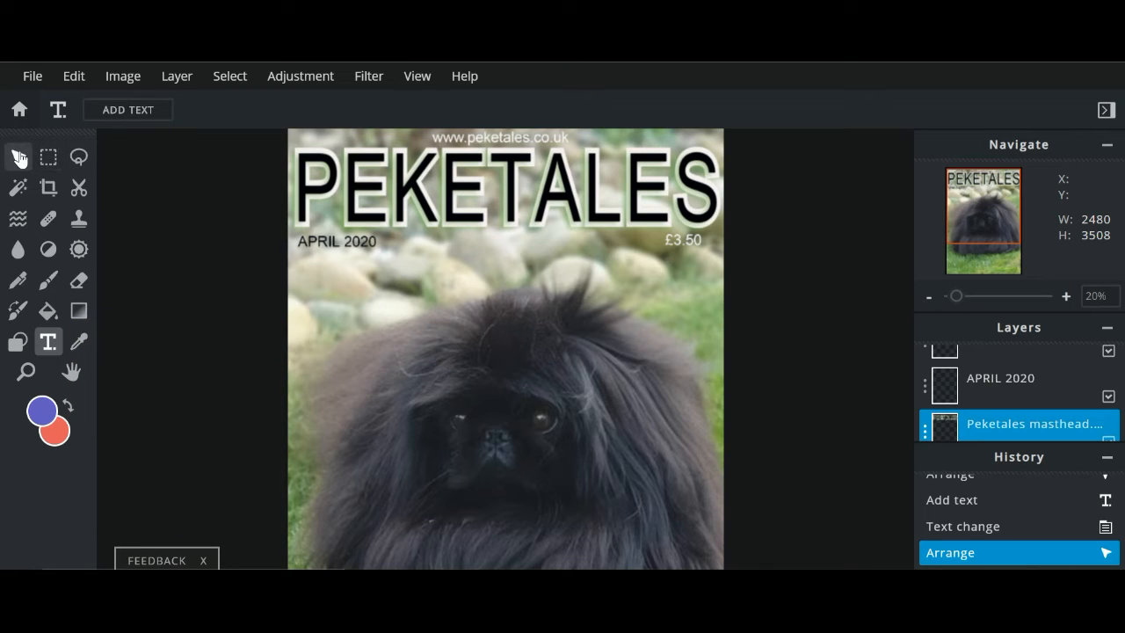
mouse_move(17, 157)
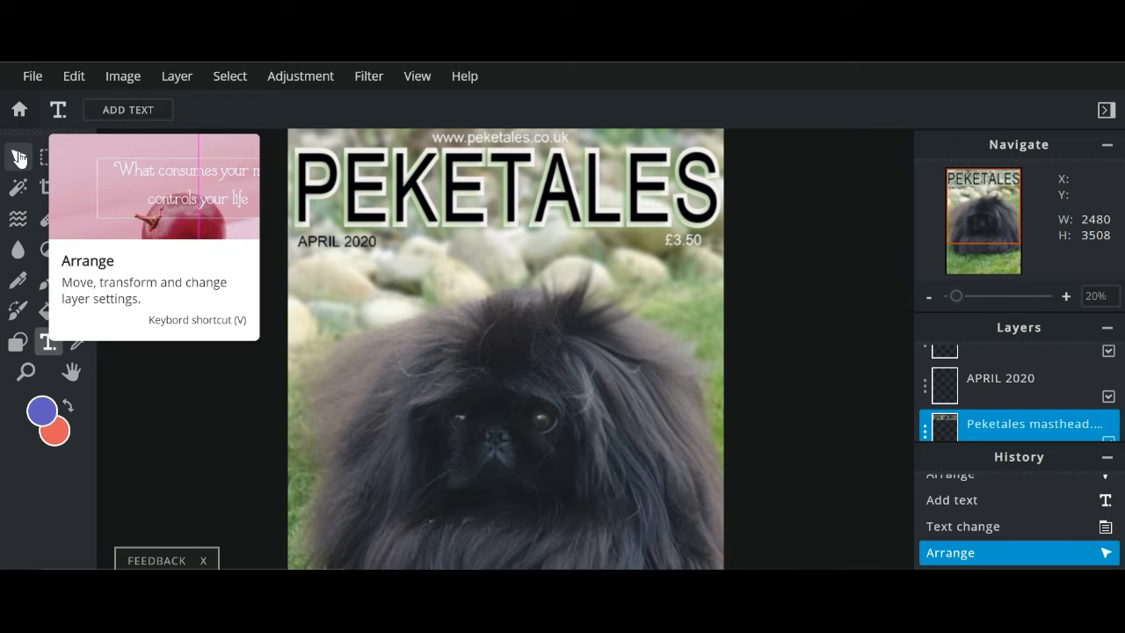
left_click(18, 156)
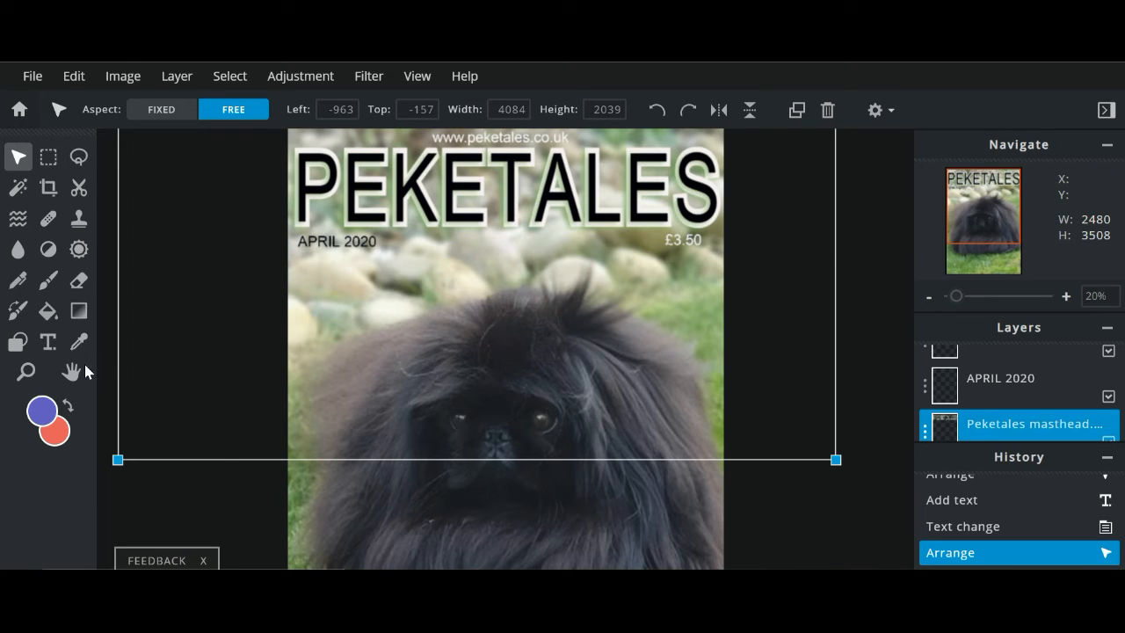
left_click(47, 341)
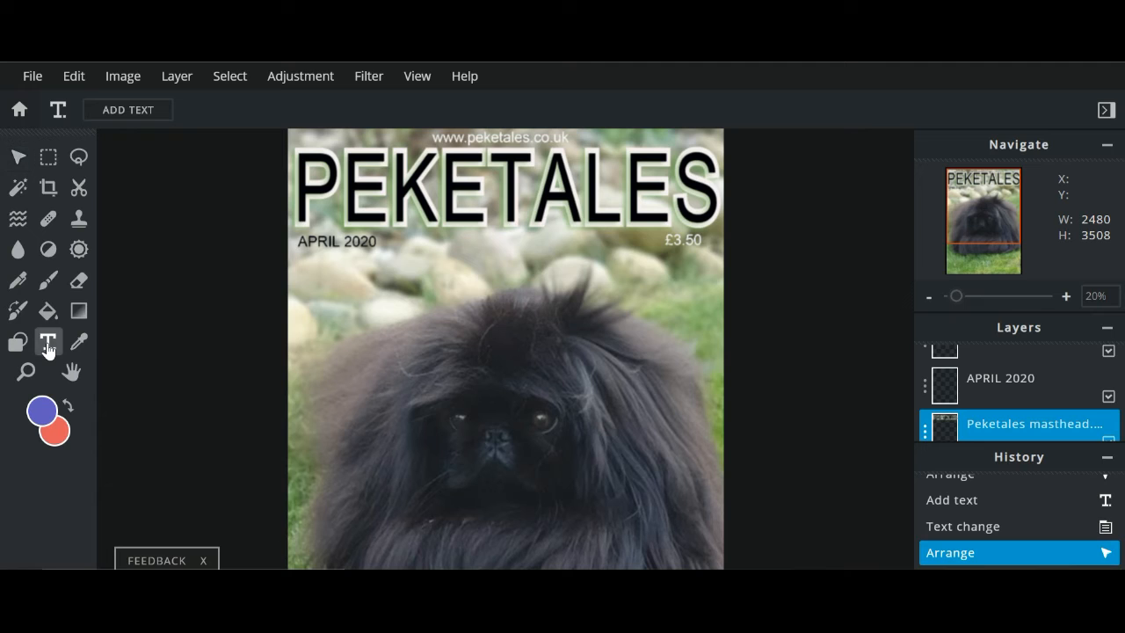
mouse_move(49, 186)
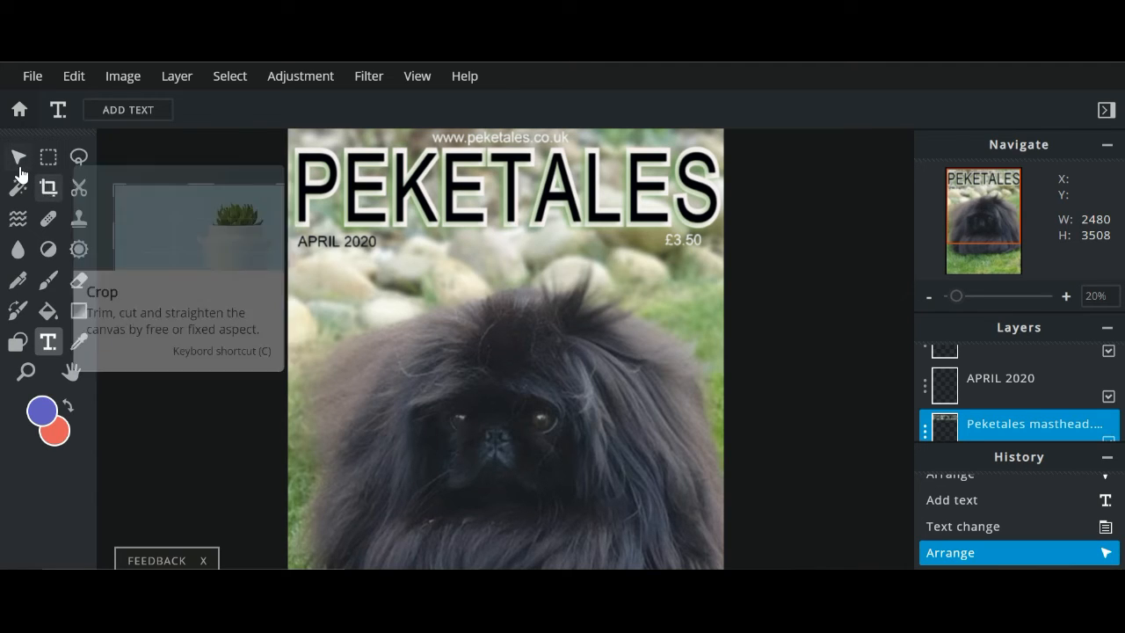
left_click(50, 186)
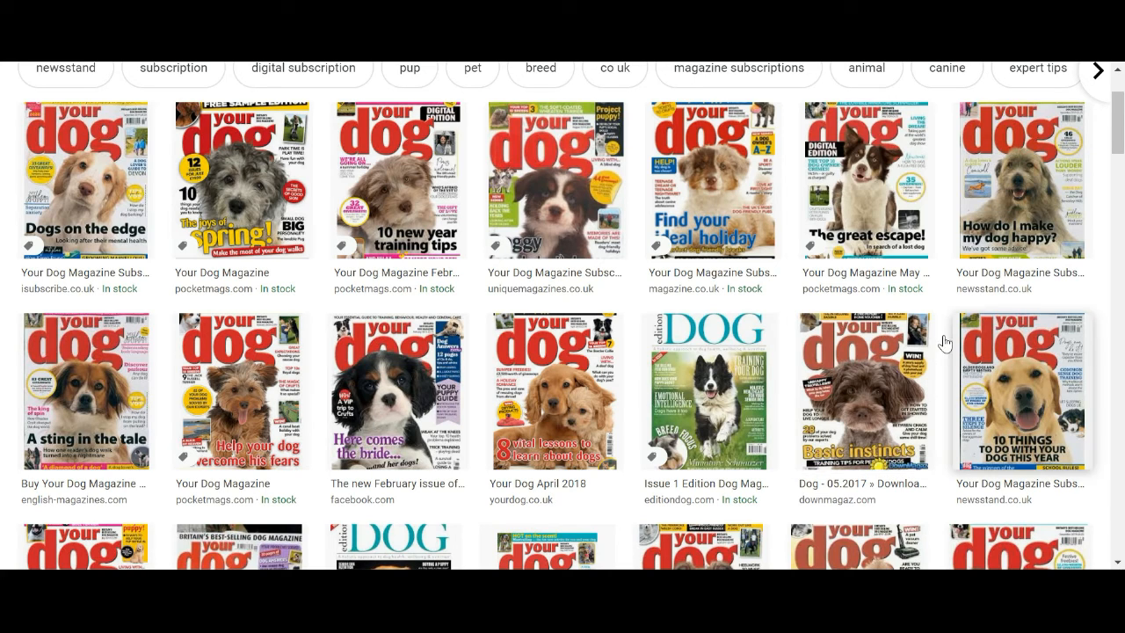
mouse_move(787, 375)
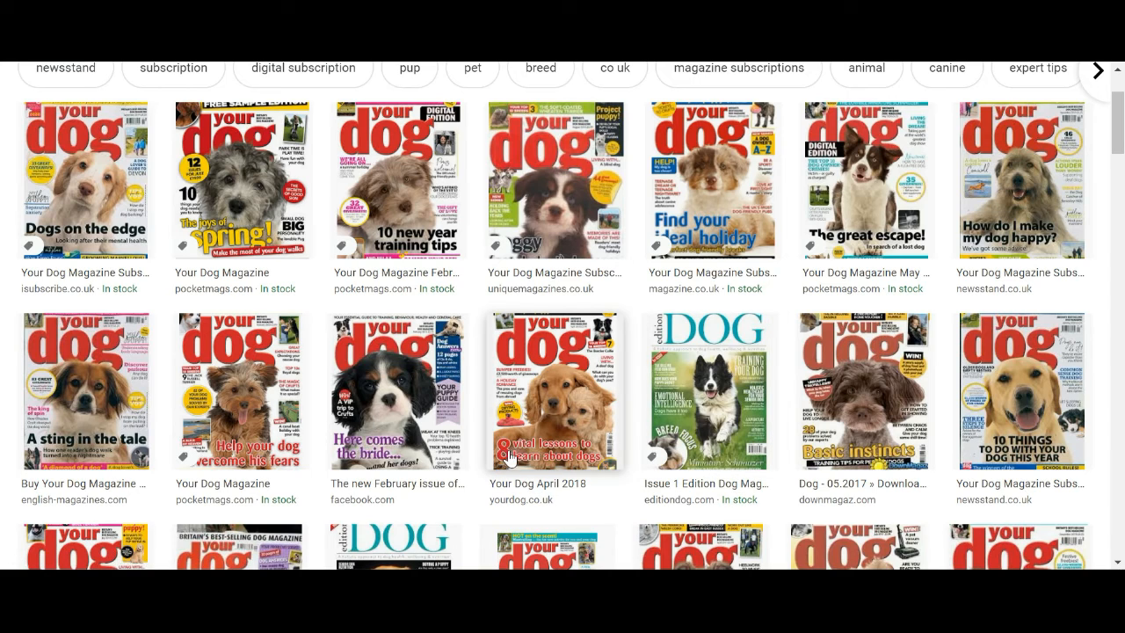
mouse_move(578, 468)
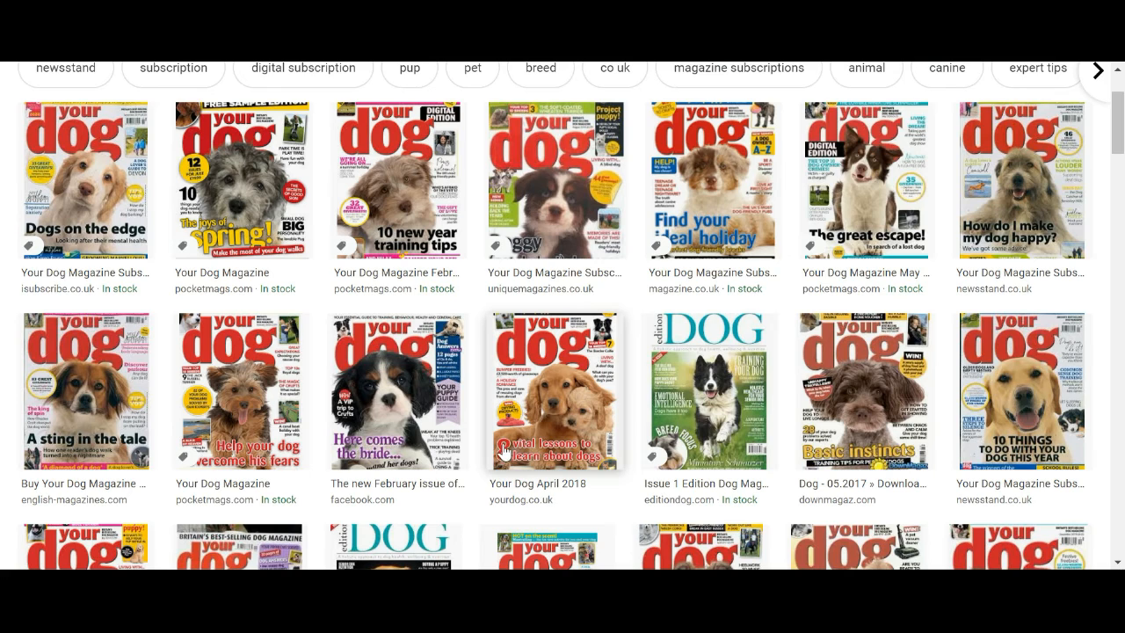
mouse_move(510, 457)
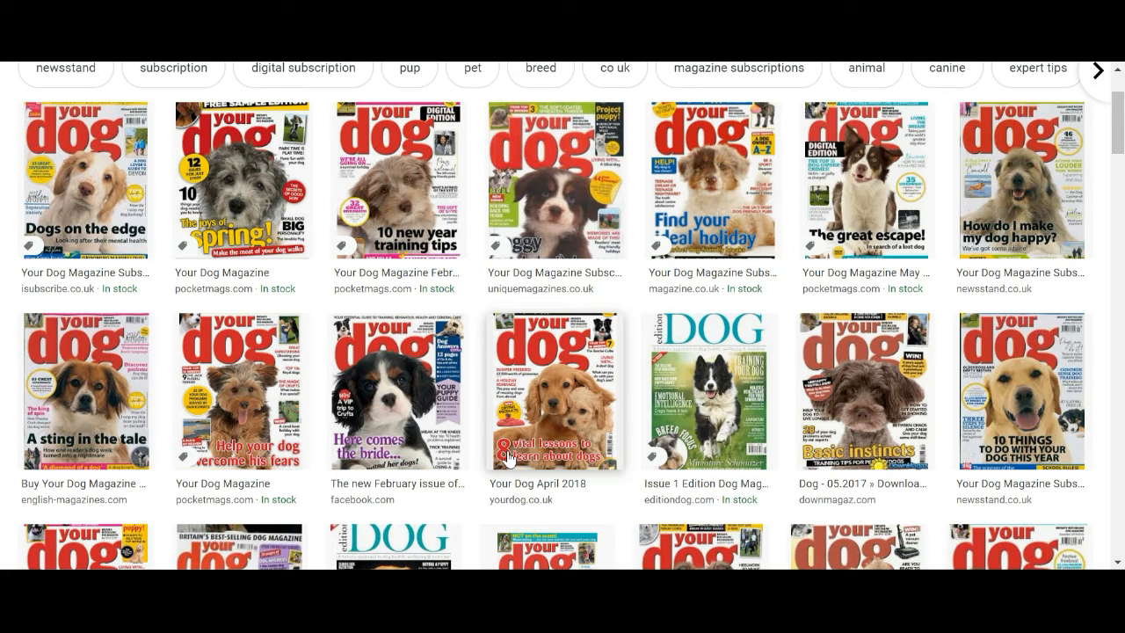
mouse_move(570, 471)
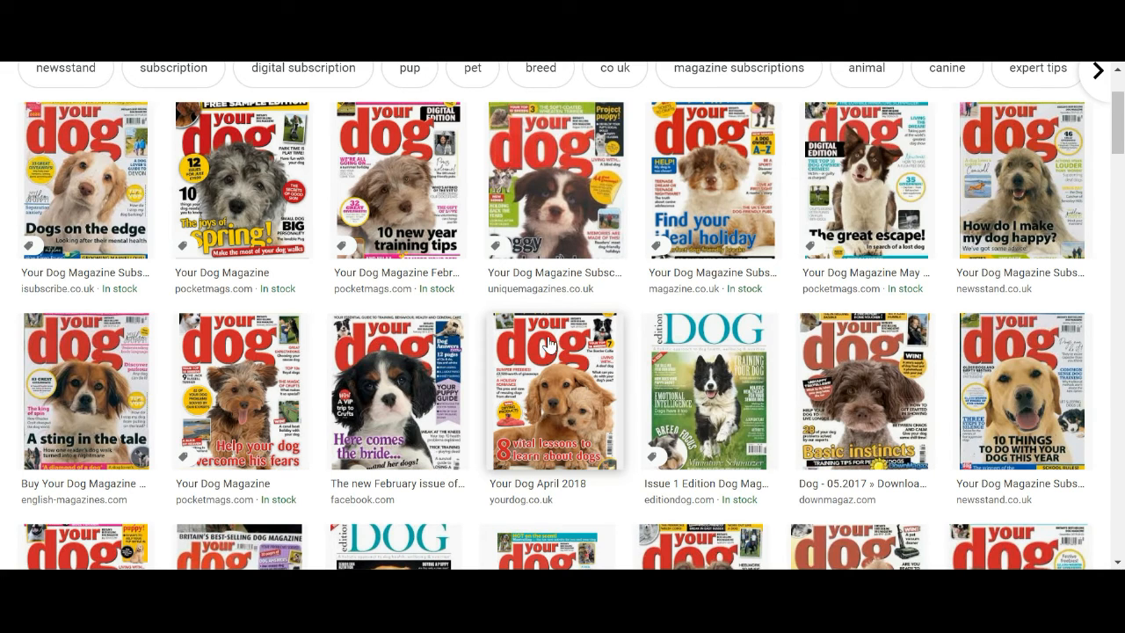
mouse_move(567, 464)
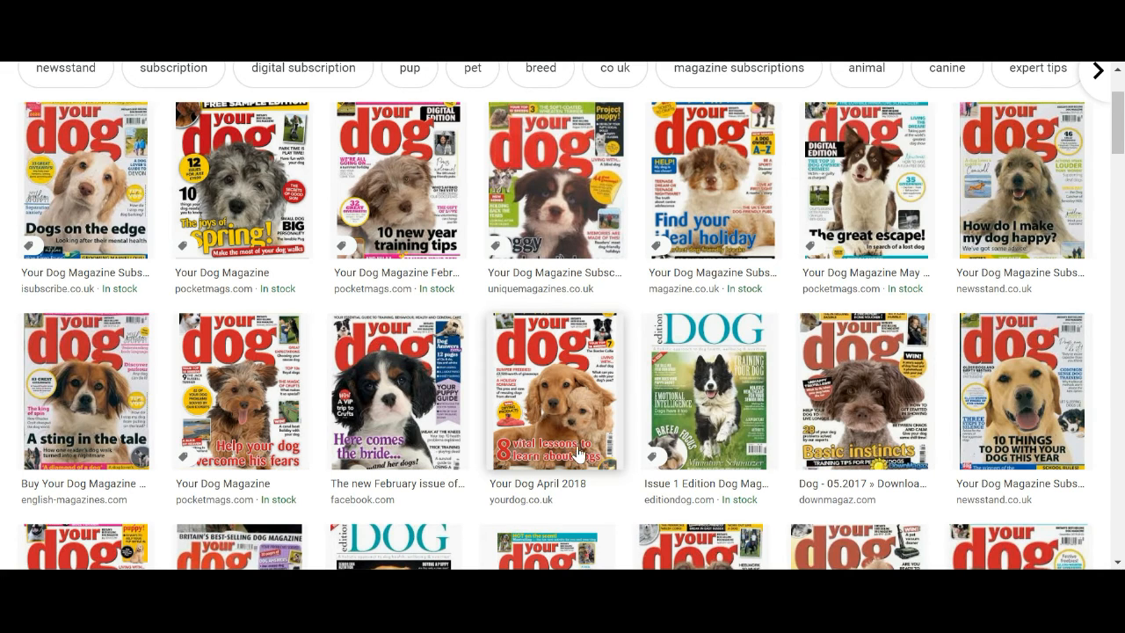
mouse_move(564, 450)
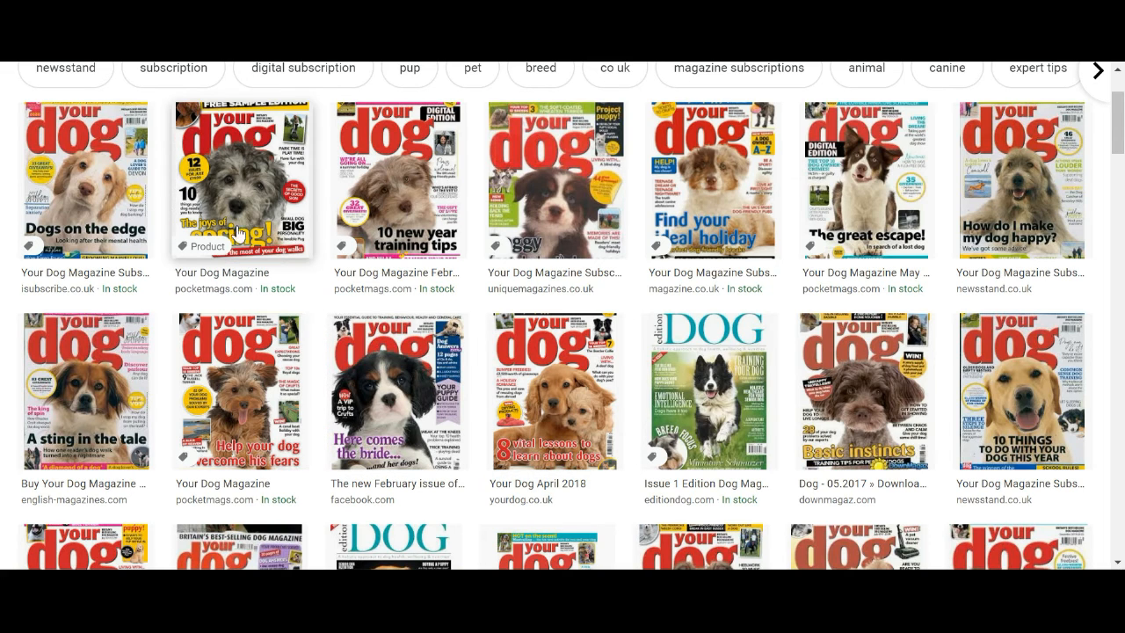
mouse_move(221, 270)
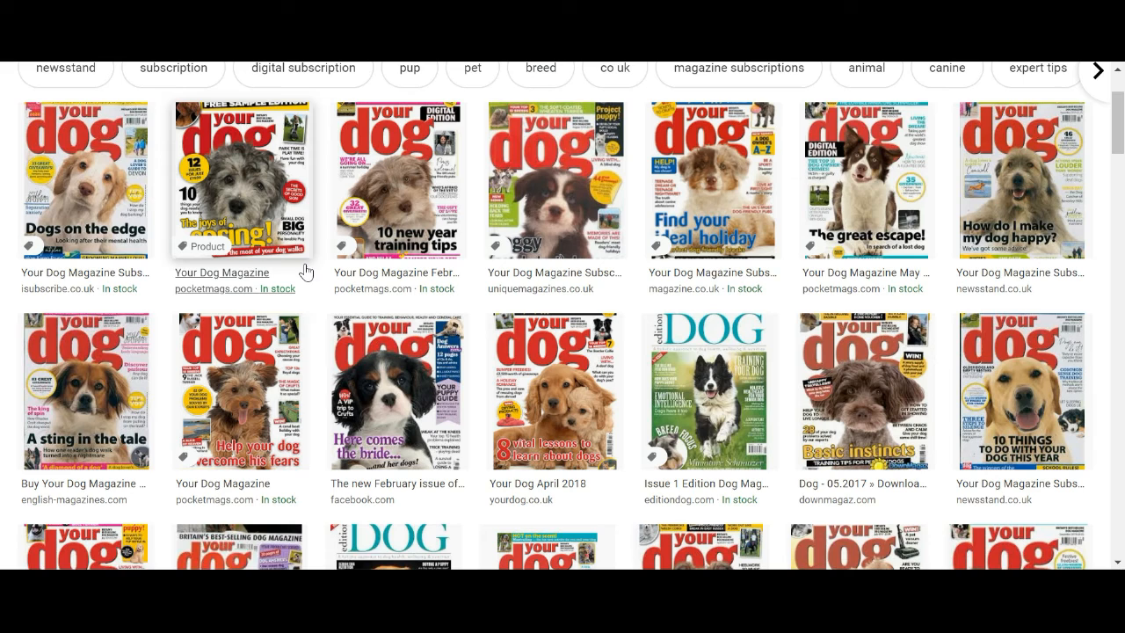
mouse_move(459, 299)
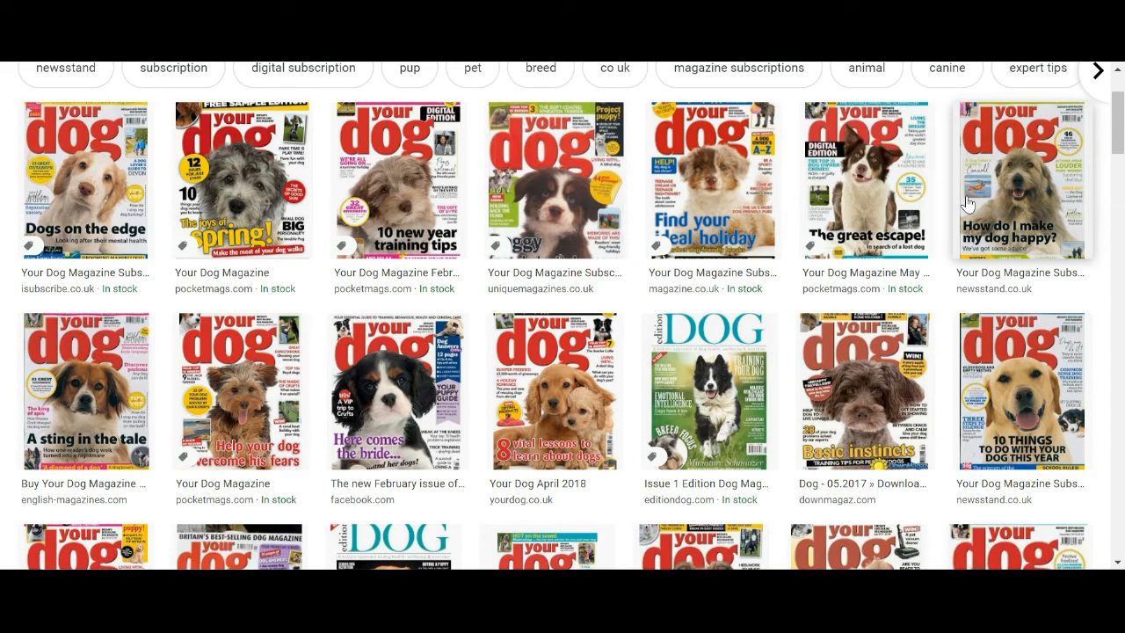
mouse_move(763, 320)
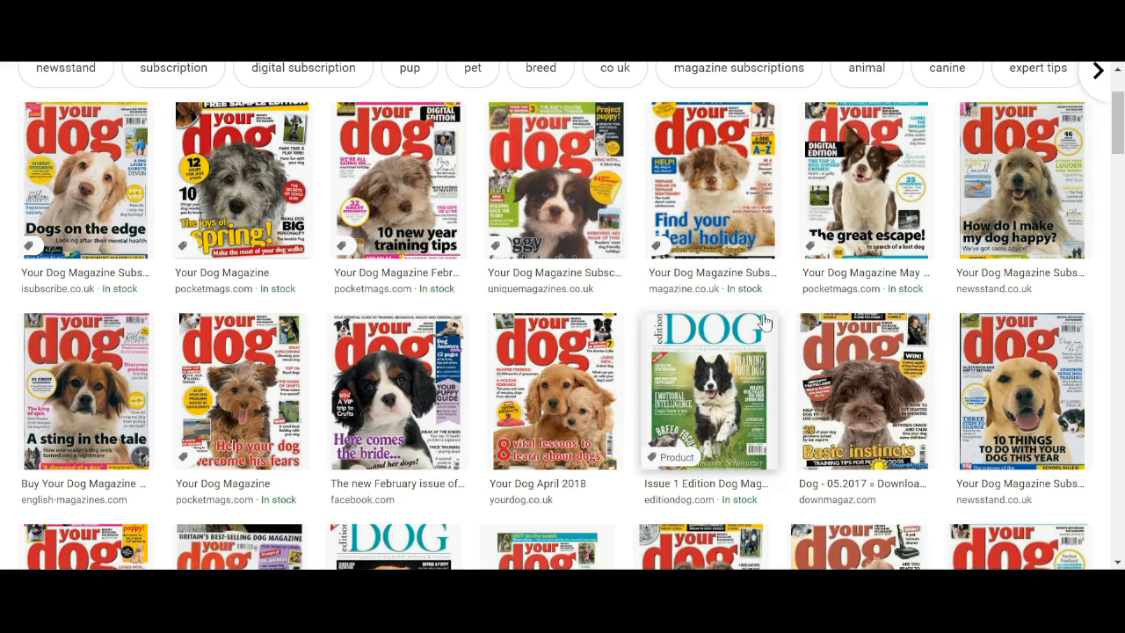
mouse_move(765, 204)
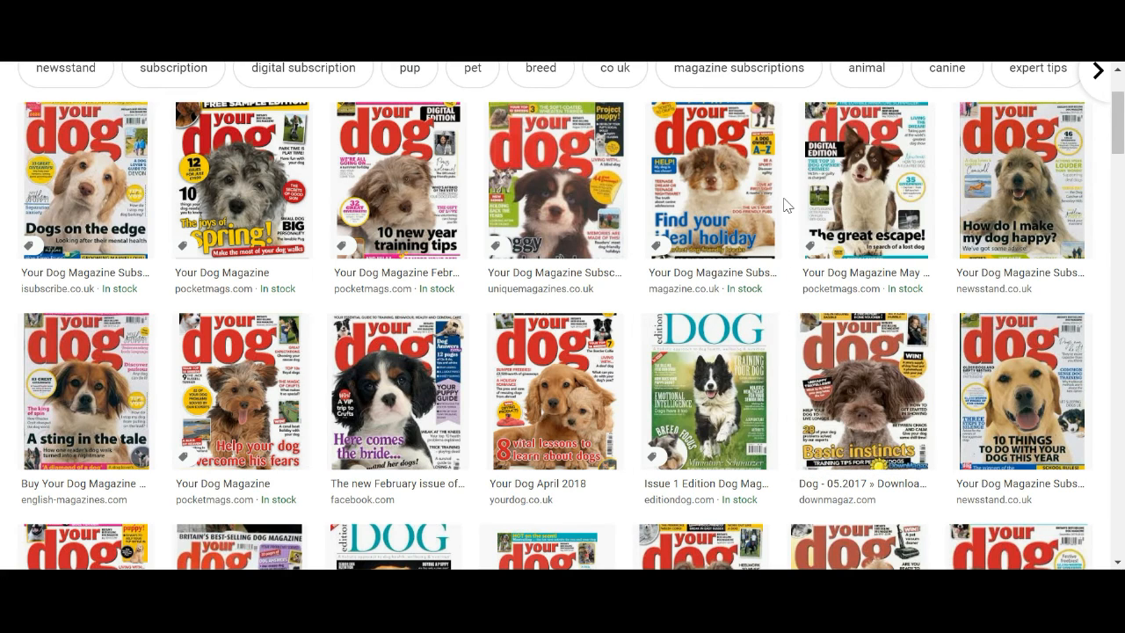
mouse_move(788, 327)
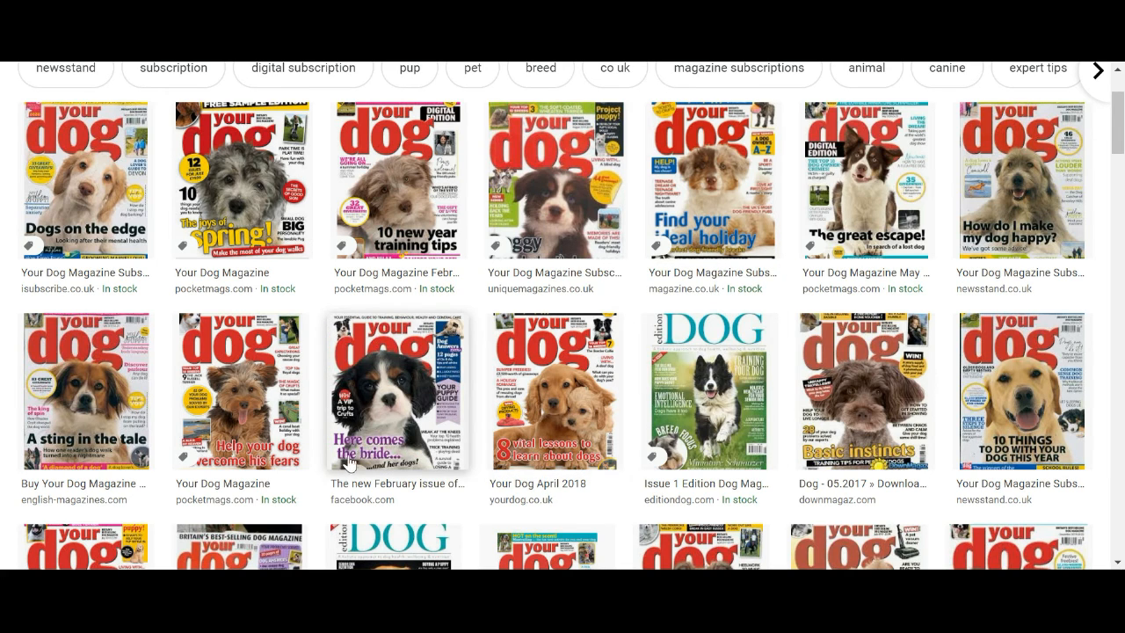
mouse_move(115, 448)
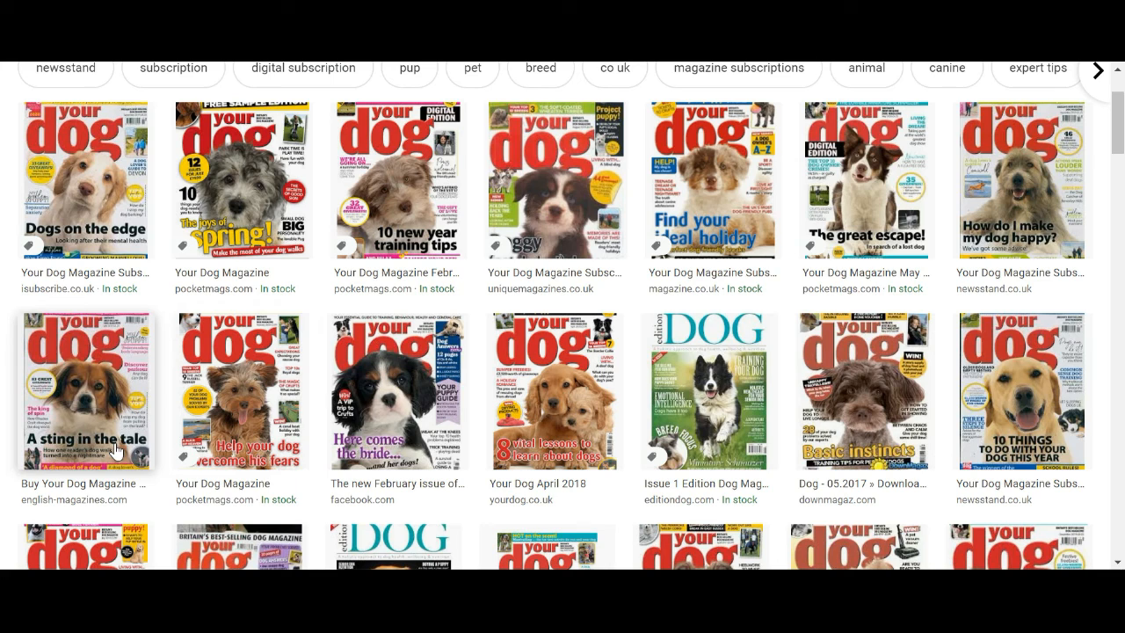
mouse_move(313, 406)
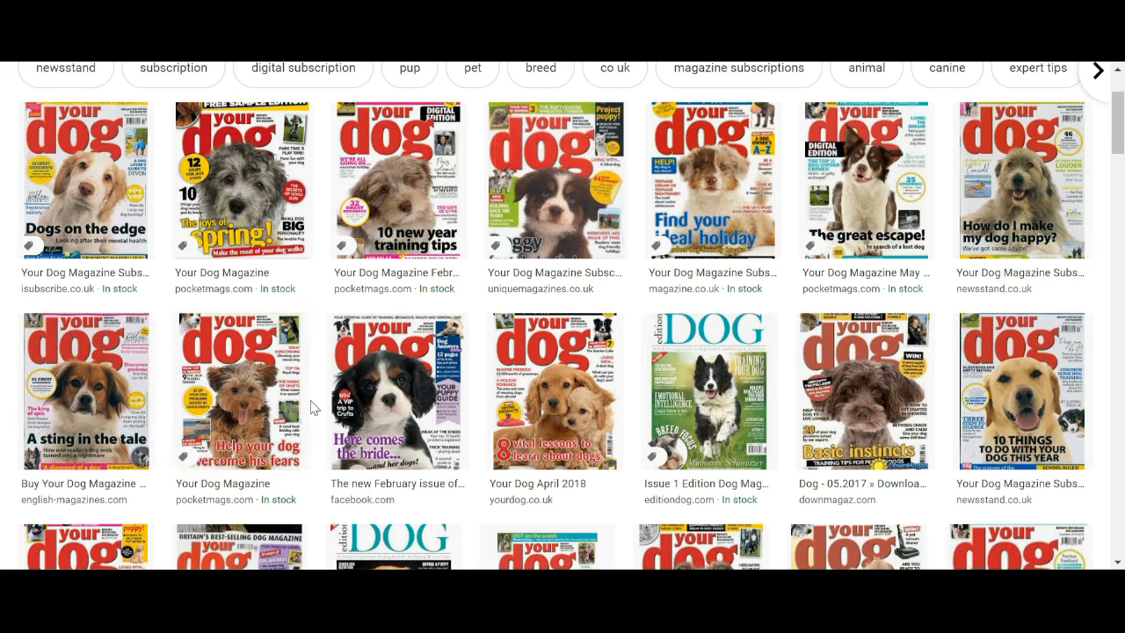
mouse_move(791, 398)
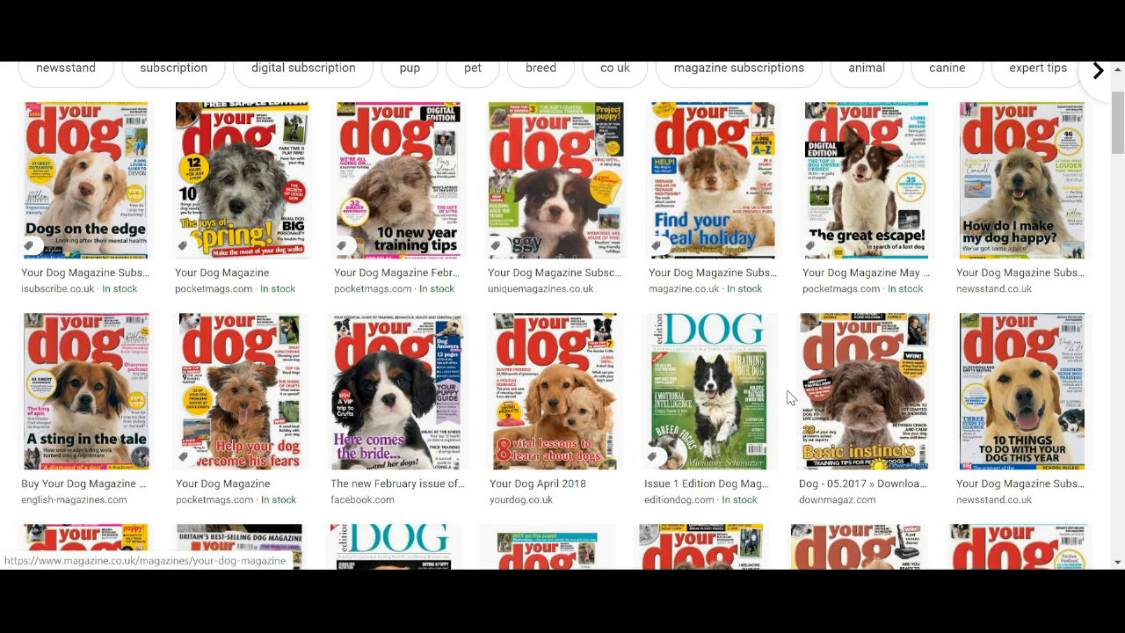
Enlarge the Your Dog 'Basic instincts' cover thumbnail in the Google Images preview
left_click(860, 390)
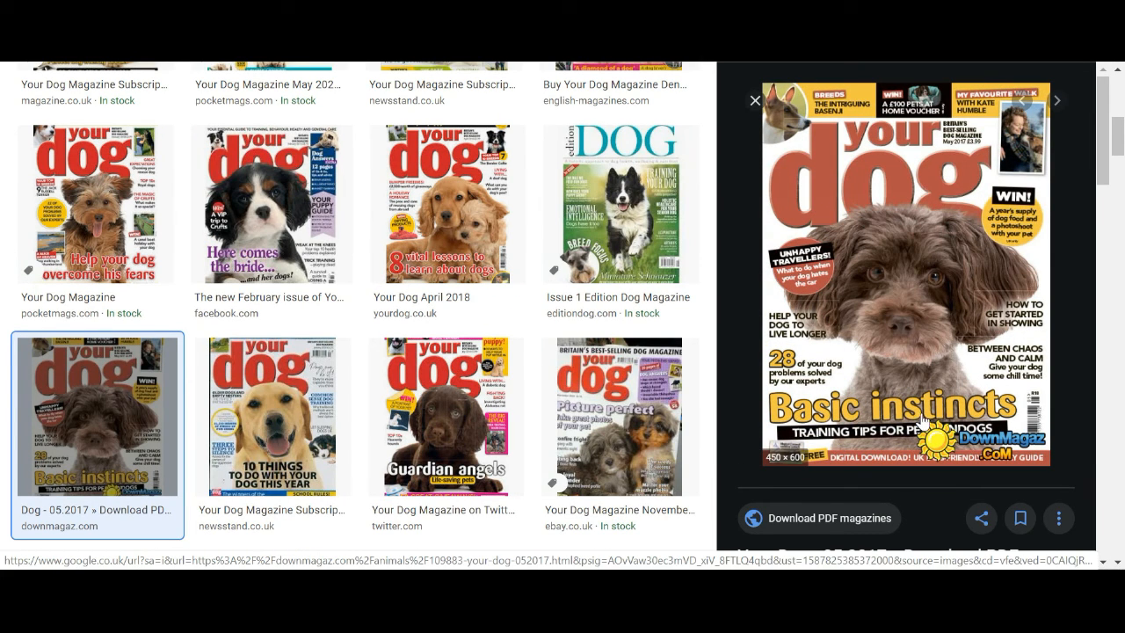
mouse_move(893, 418)
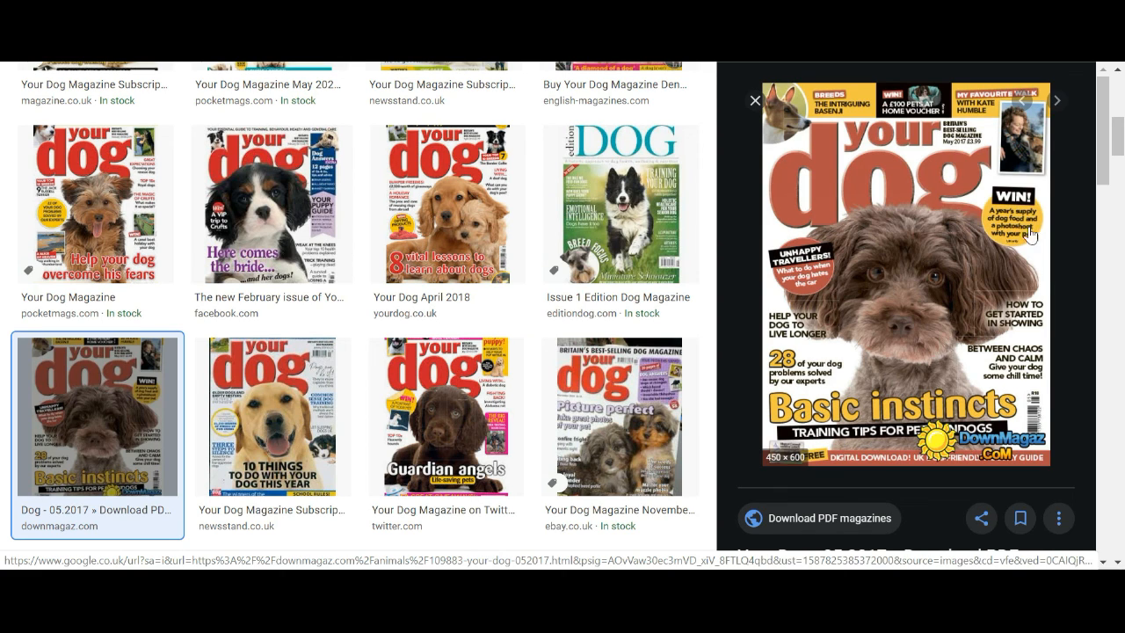
mouse_move(875, 406)
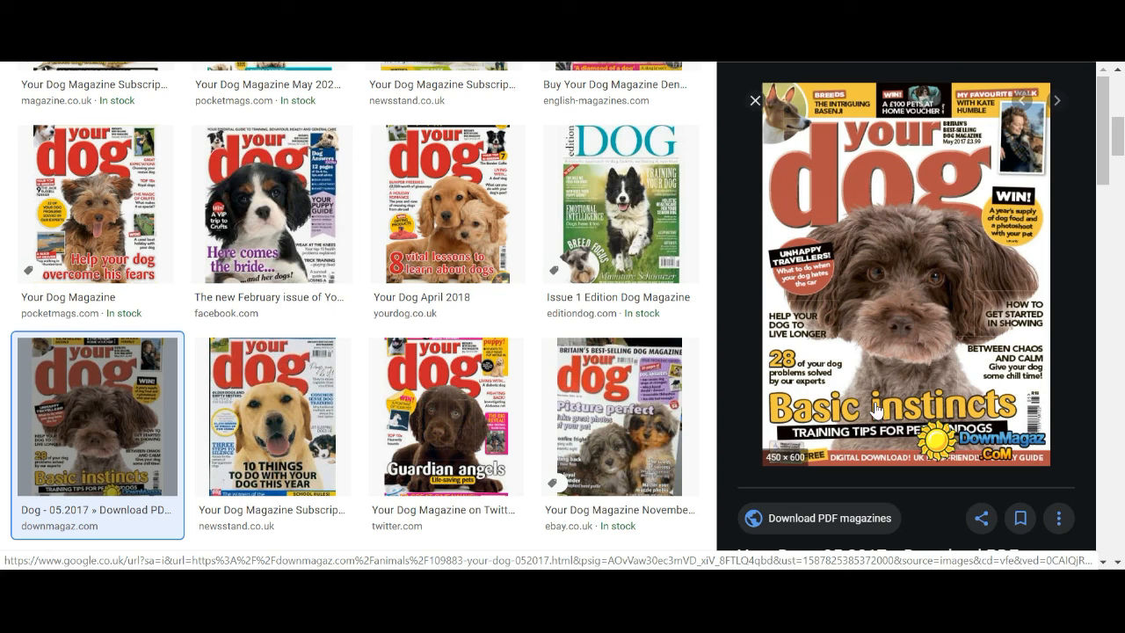
mouse_move(924, 328)
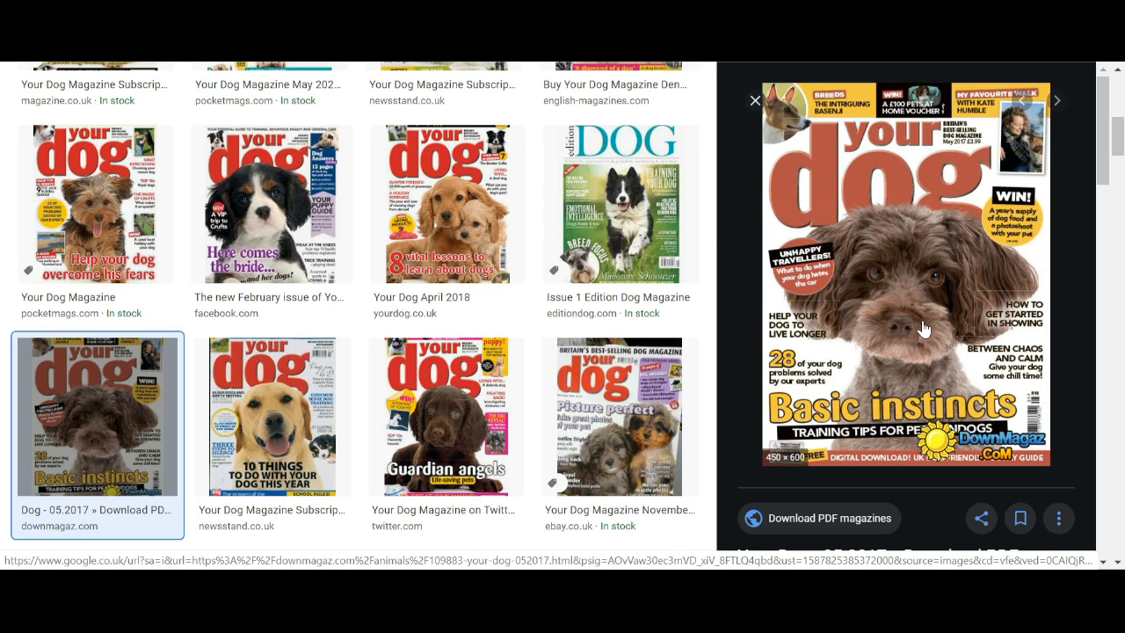